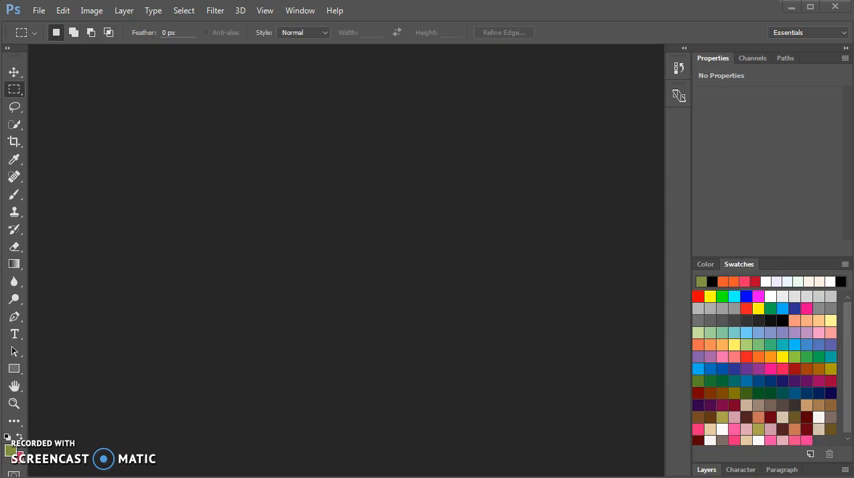
mouse_move(247, 441)
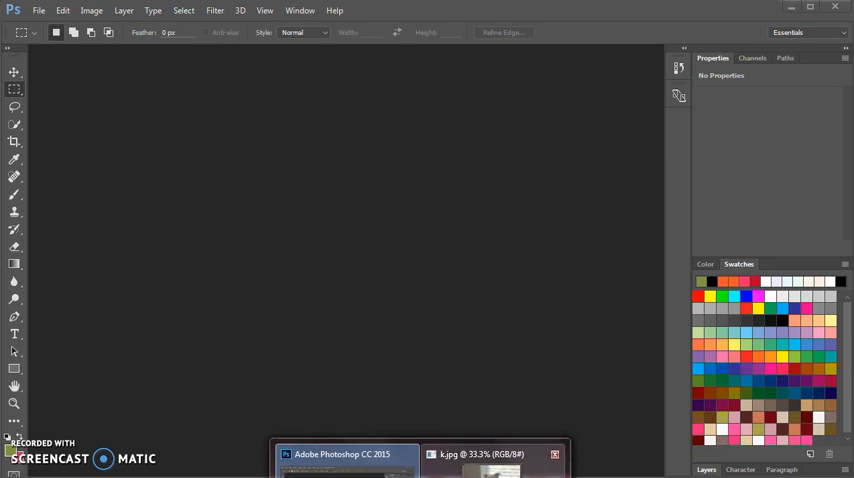
Bring the k.jpg dog photo document into view from the taskbar
click(491, 454)
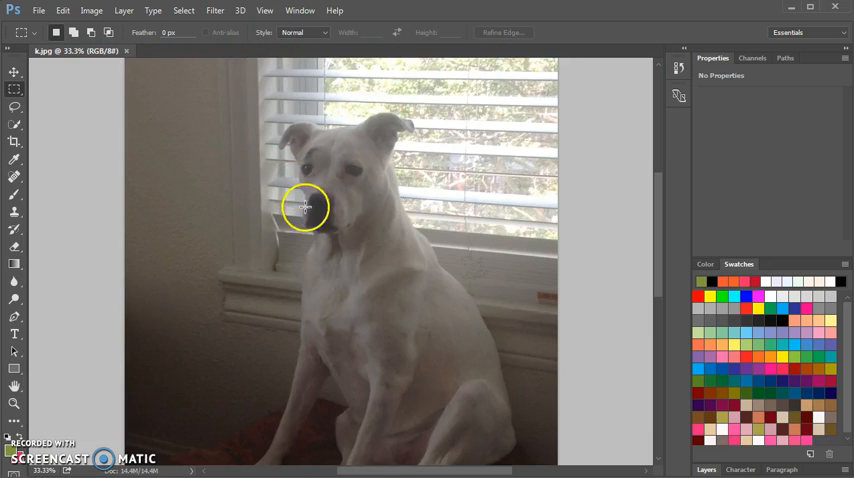
mouse_move(276, 264)
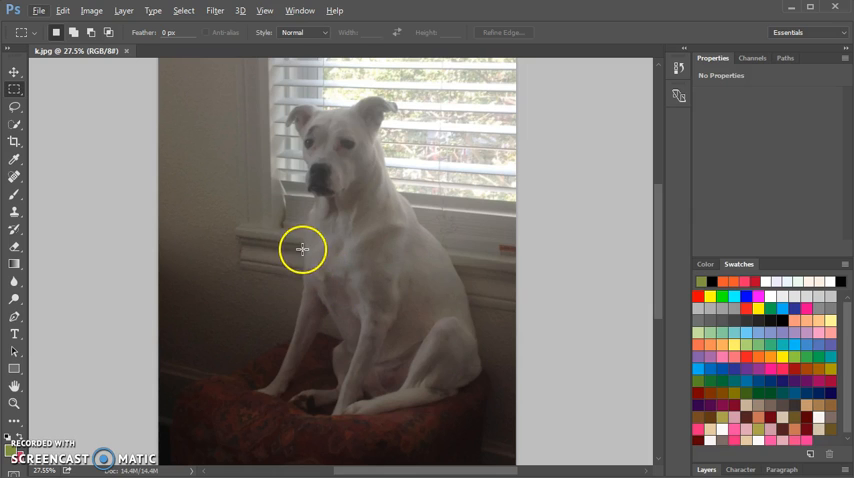
mouse_move(291, 237)
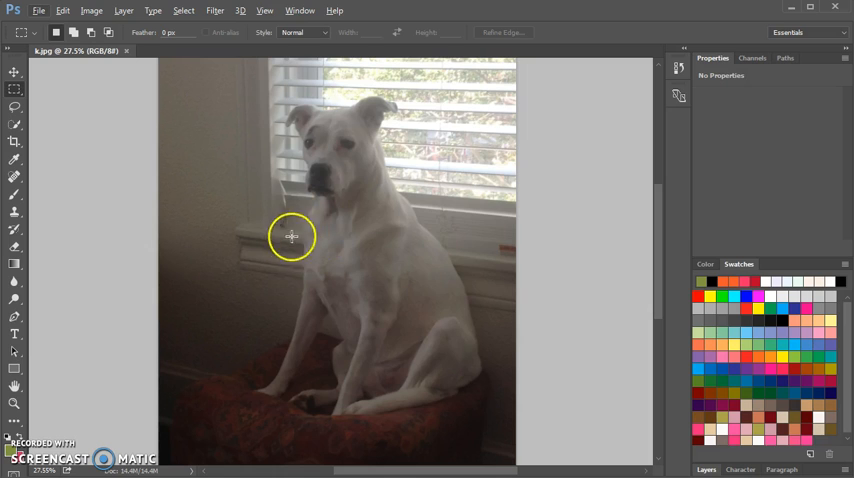
mouse_move(267, 243)
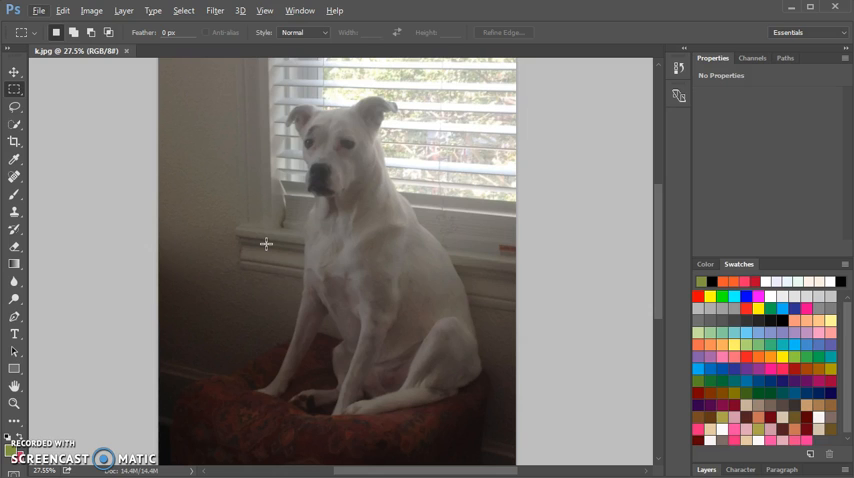
mouse_move(299, 281)
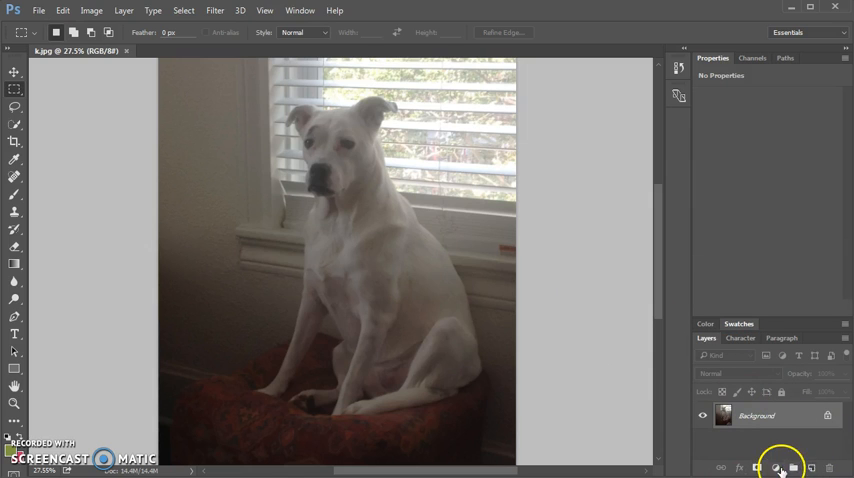
Create then delete an empty layer group, and select the Background layer
click(791, 468)
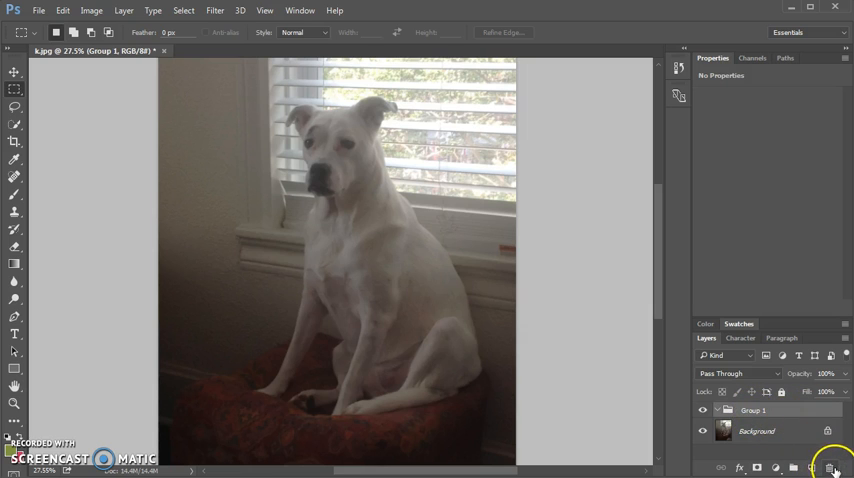
click(812, 467)
text(BLACK)
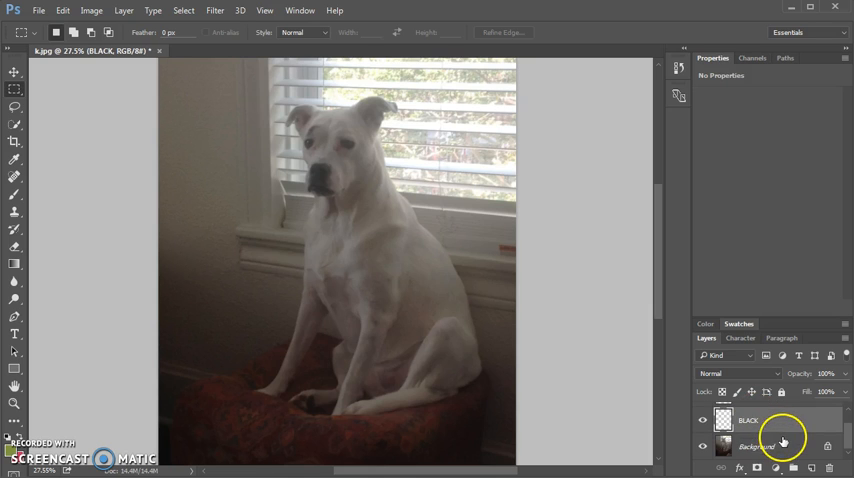
click(758, 446)
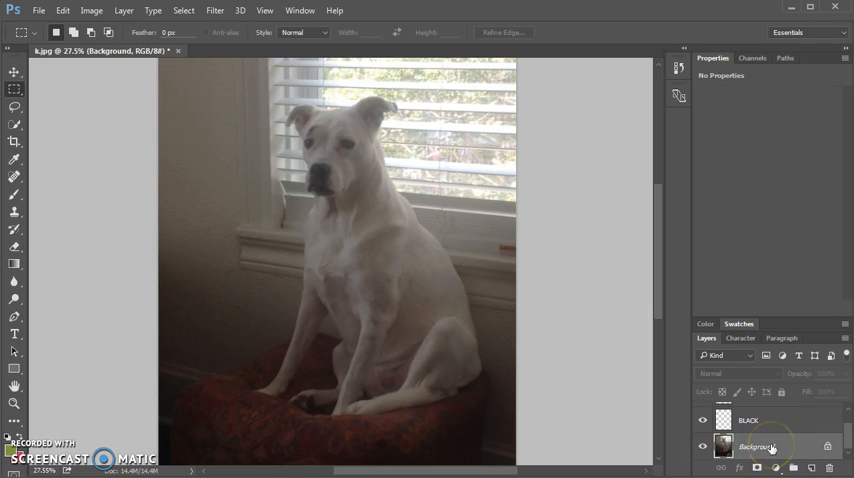
mouse_move(757, 447)
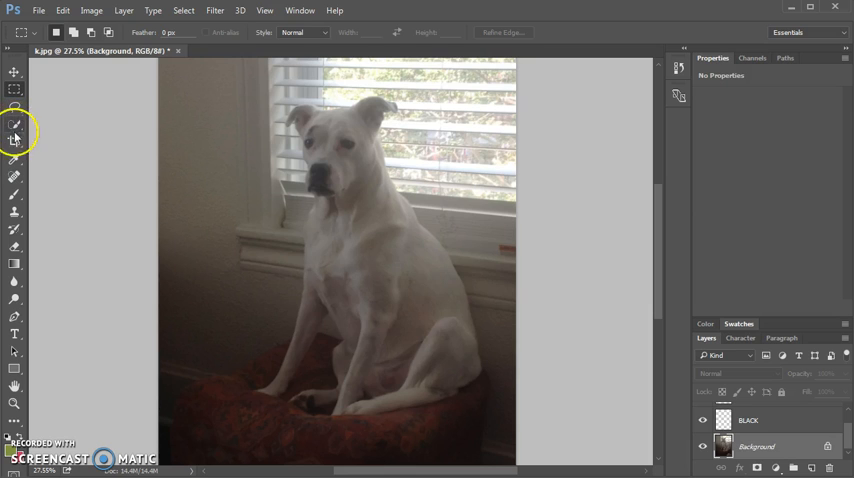
mouse_move(15, 178)
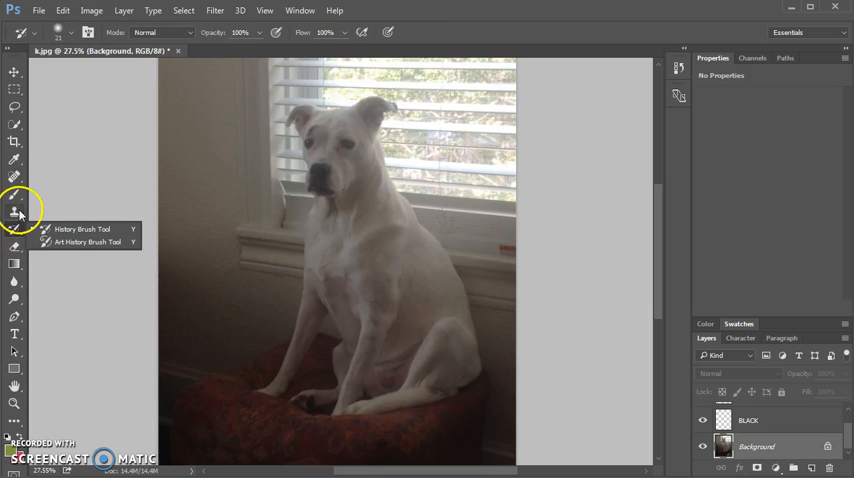
Browse the brush, eraser and history flyouts, then choose the Magic Wand Tool
click(16, 124)
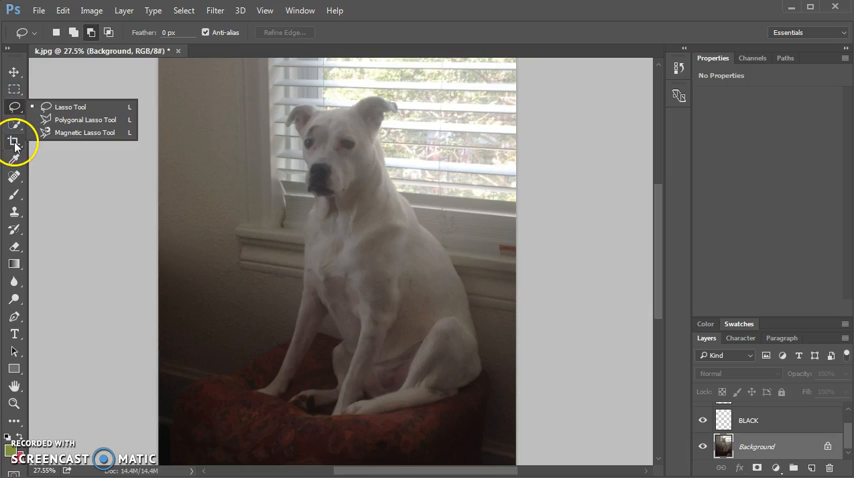
click(15, 231)
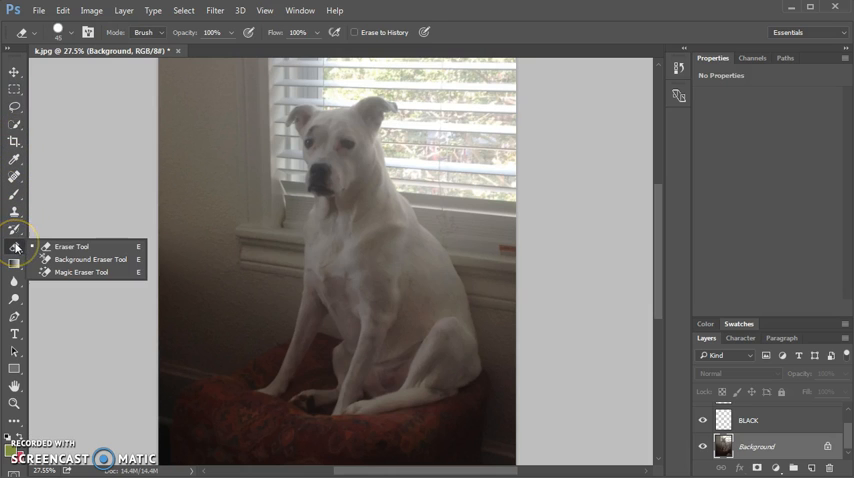
click(16, 210)
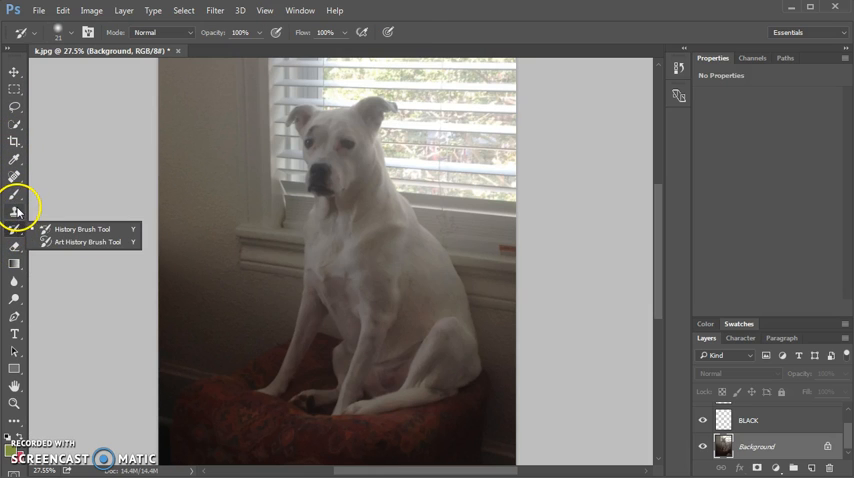
mouse_move(12, 307)
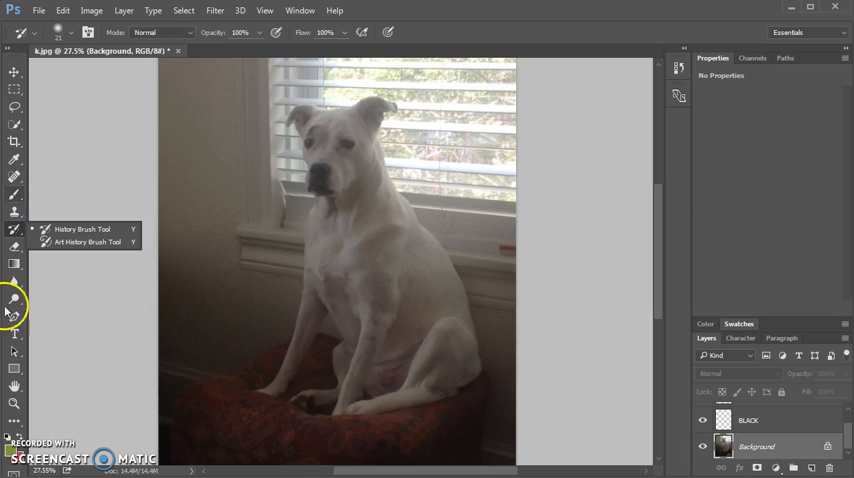
click(15, 125)
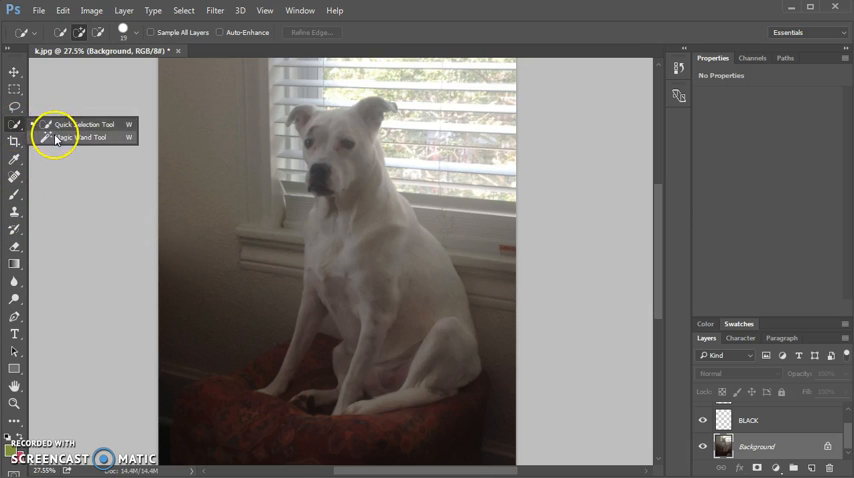
click(75, 137)
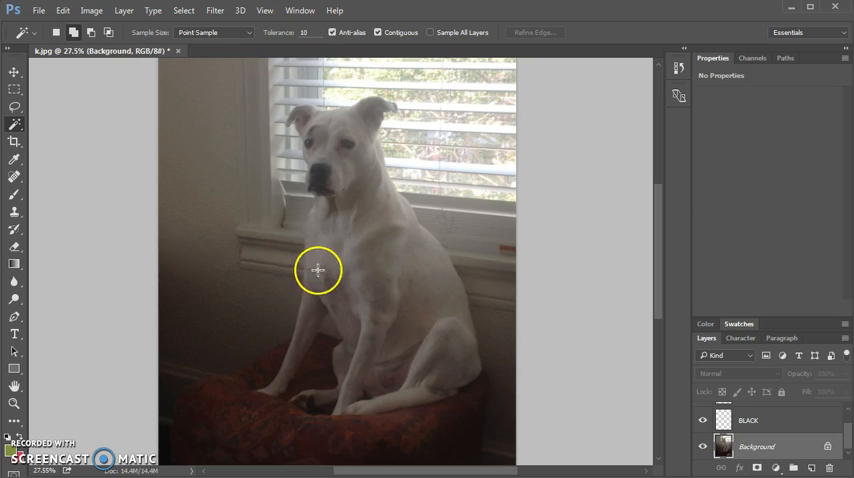
mouse_move(319, 276)
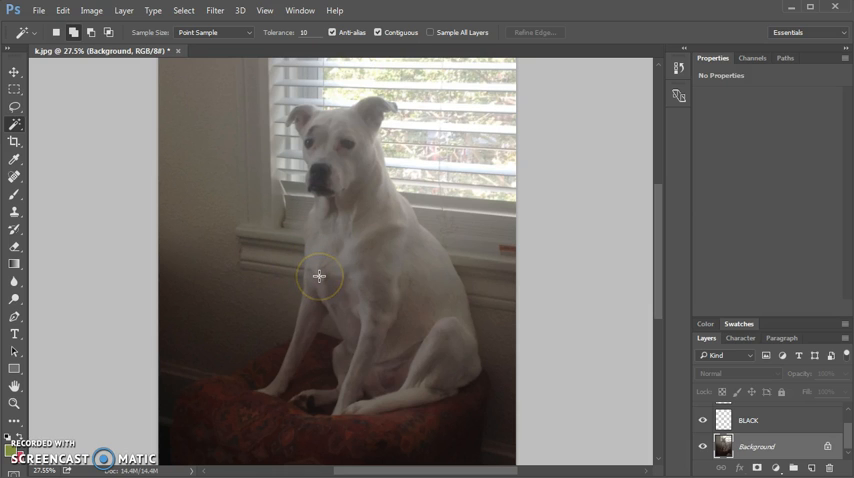
mouse_move(350, 253)
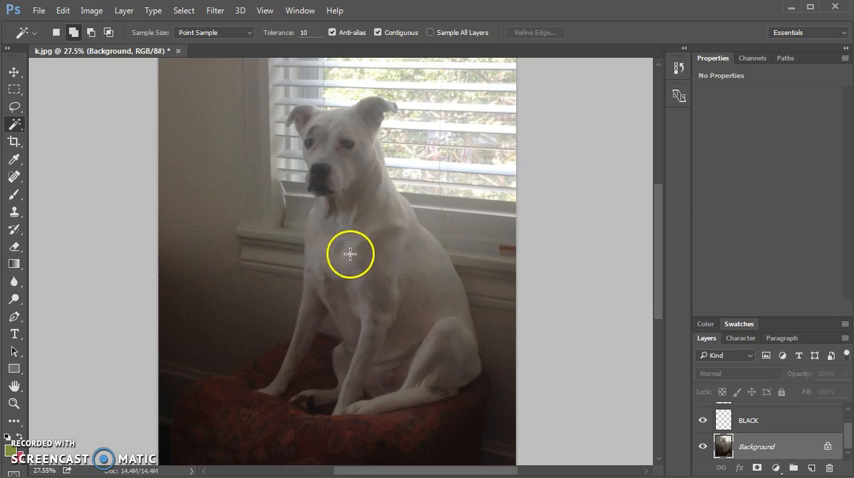
mouse_move(253, 244)
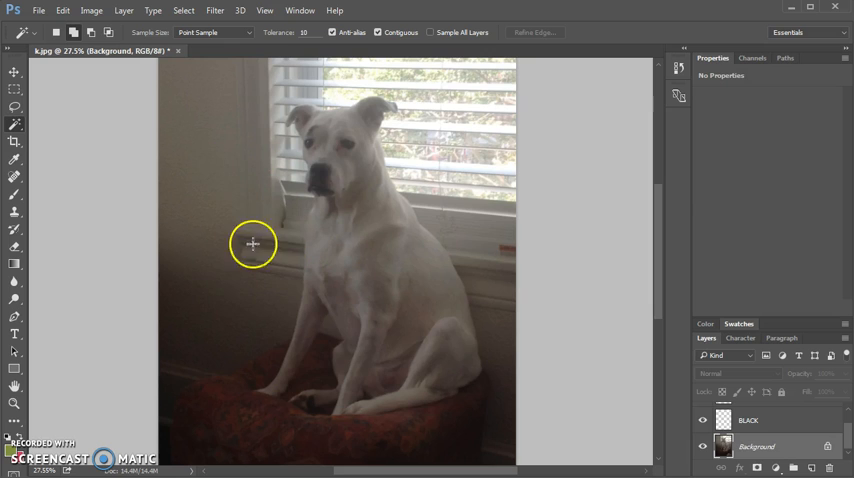
mouse_move(245, 238)
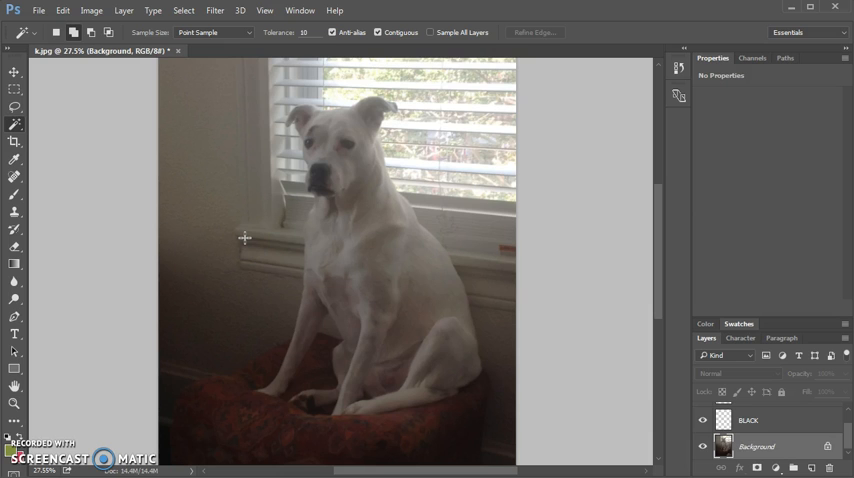
mouse_move(298, 188)
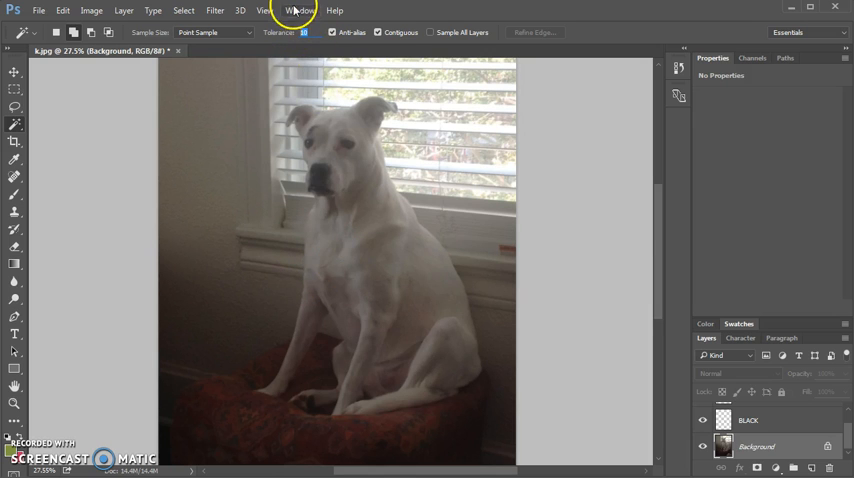
Magic-wand select three white fur areas of the dog, adding to the selection
click(363, 273)
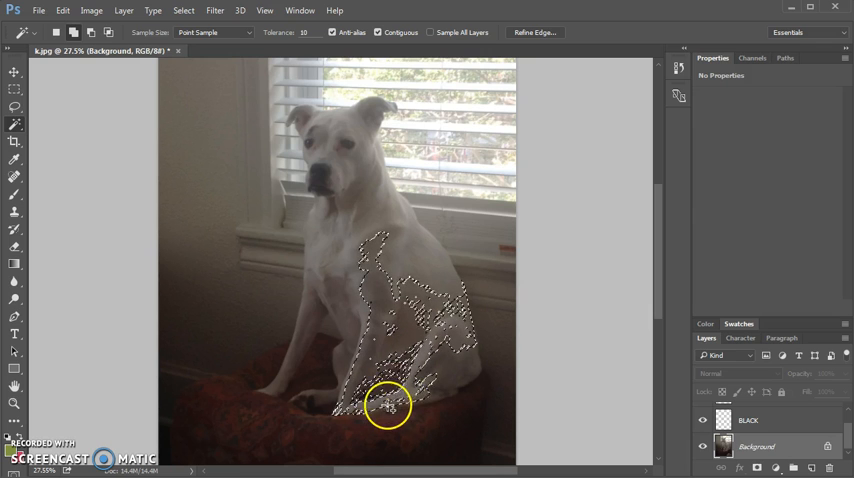
click(453, 374)
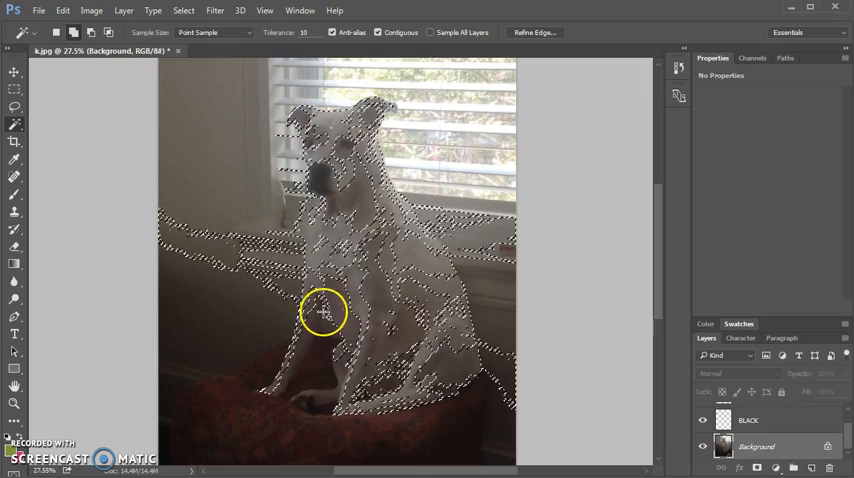
click(328, 405)
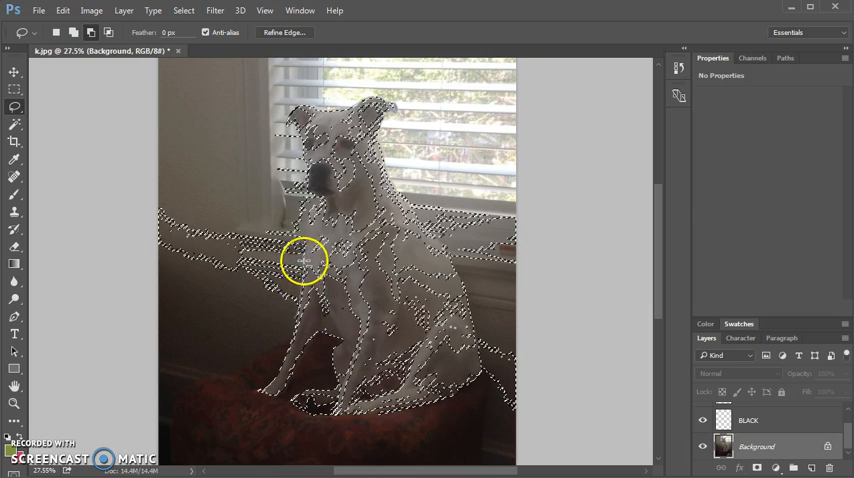
mouse_move(310, 213)
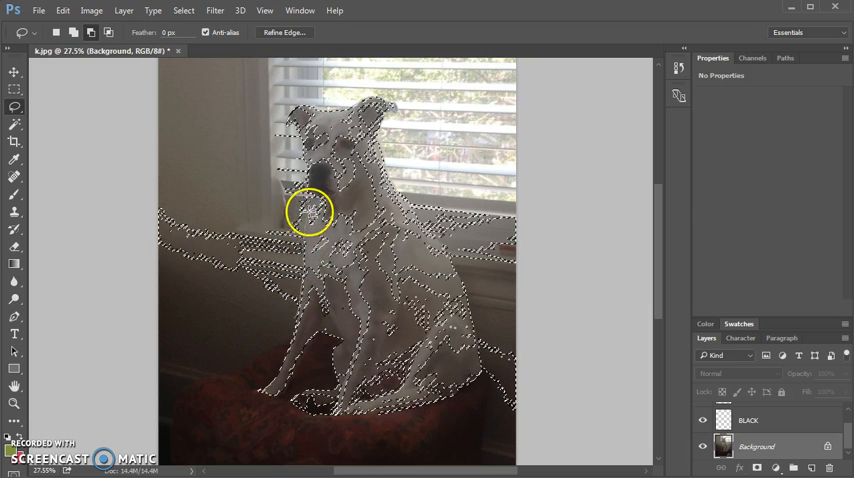
mouse_move(320, 195)
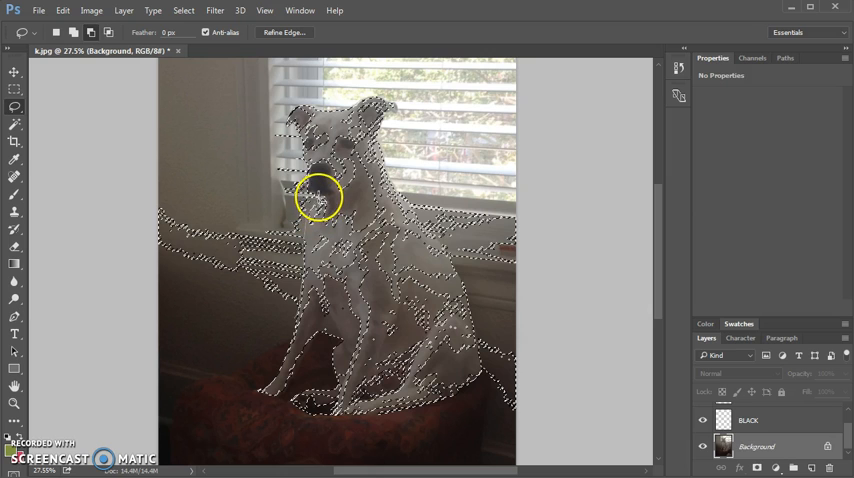
mouse_move(300, 174)
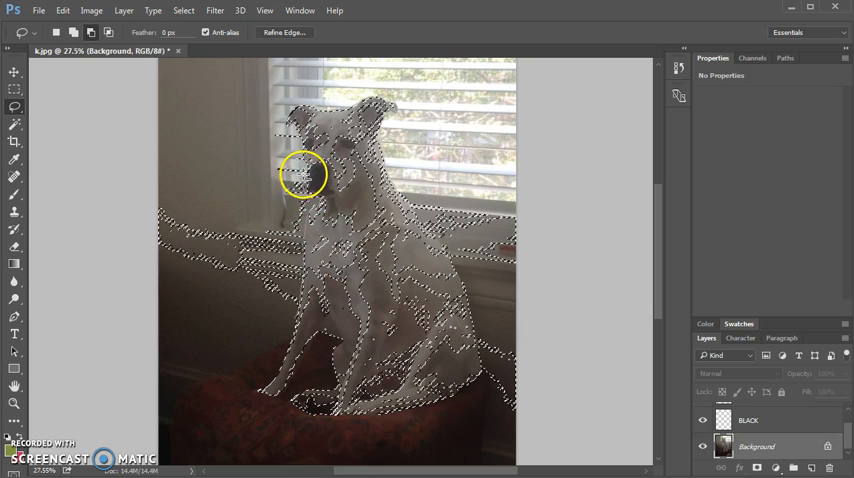
mouse_move(300, 148)
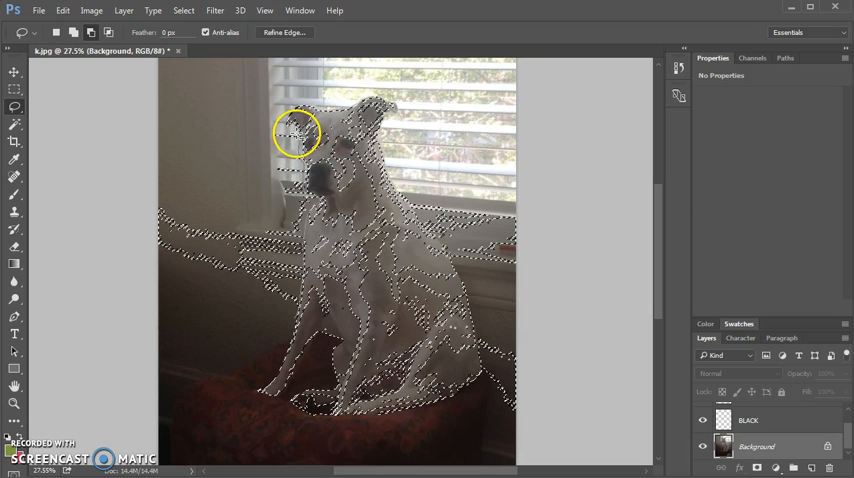
mouse_move(178, 135)
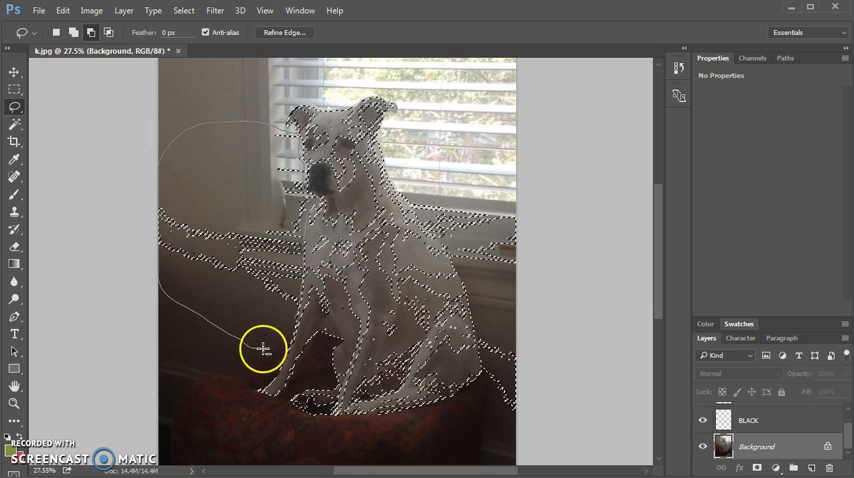
mouse_move(295, 325)
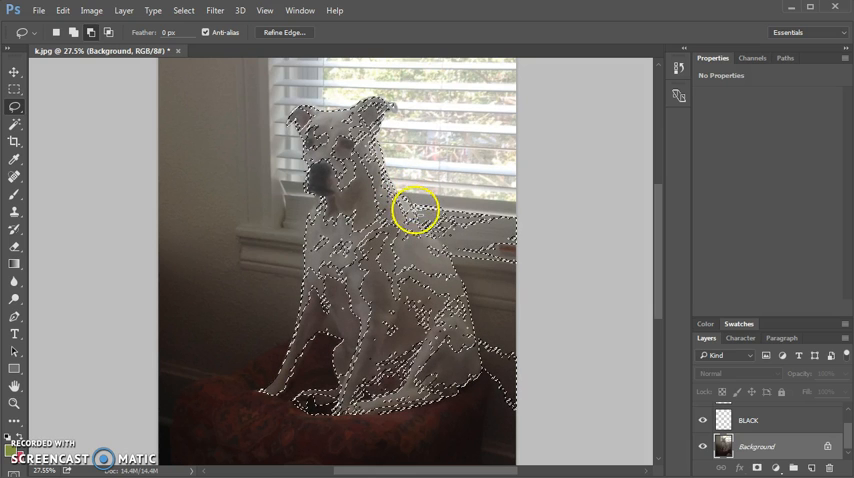
mouse_move(457, 260)
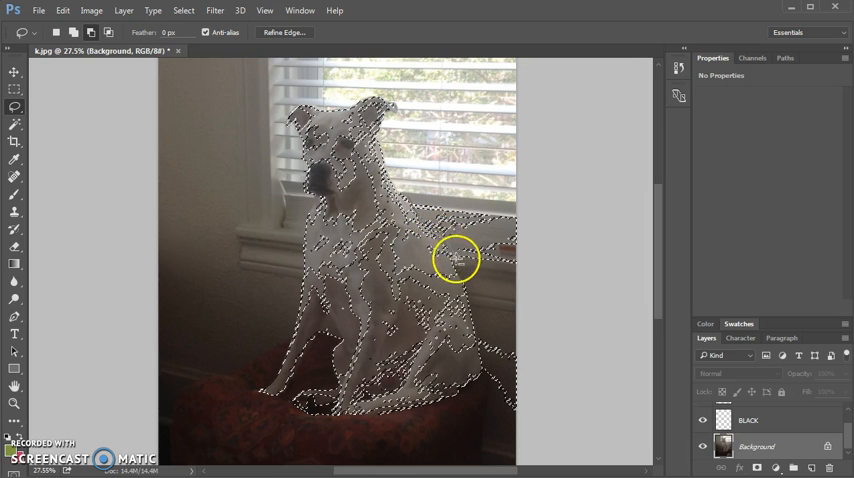
mouse_move(477, 313)
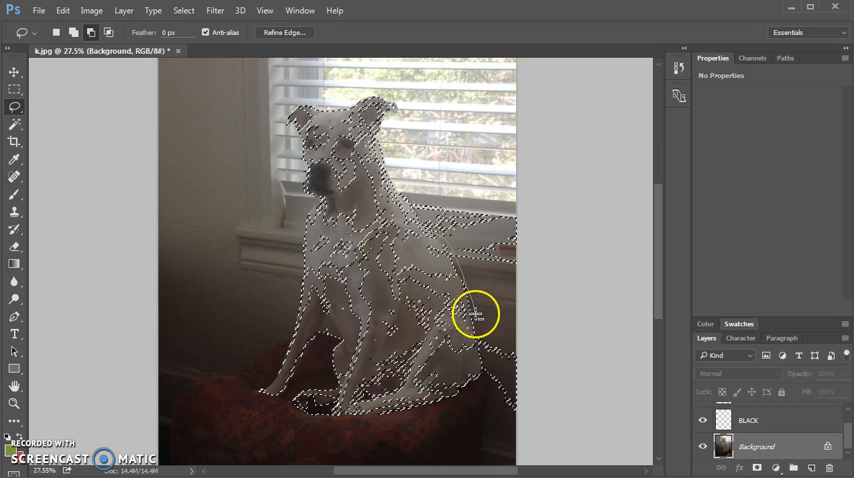
mouse_move(485, 390)
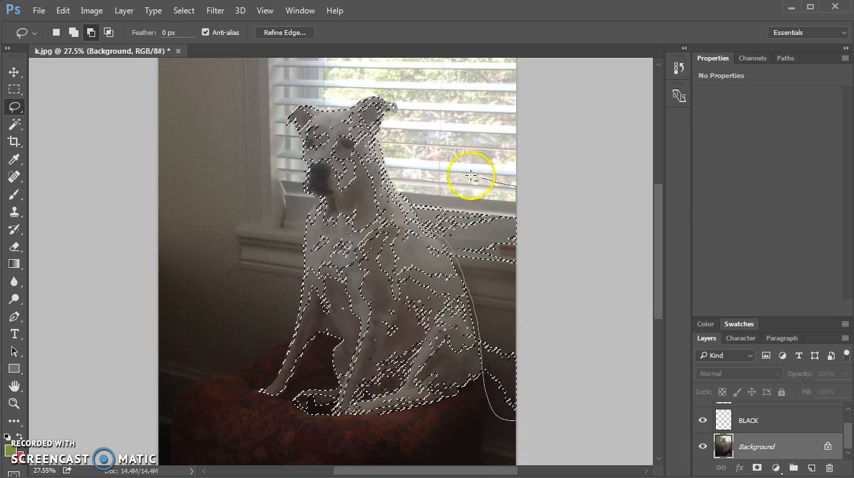
mouse_move(400, 192)
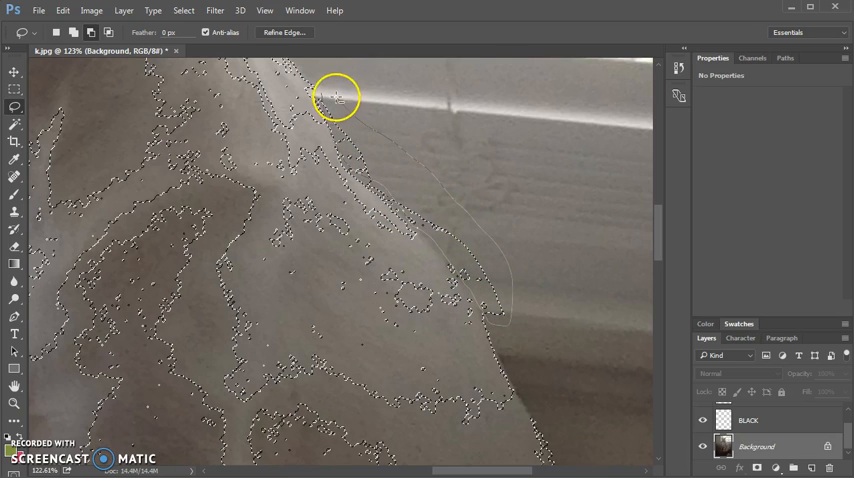
mouse_move(320, 97)
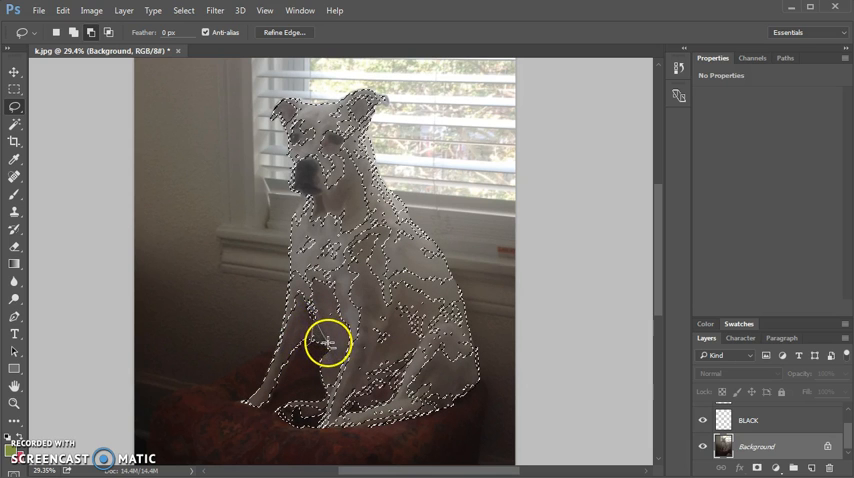
mouse_move(308, 352)
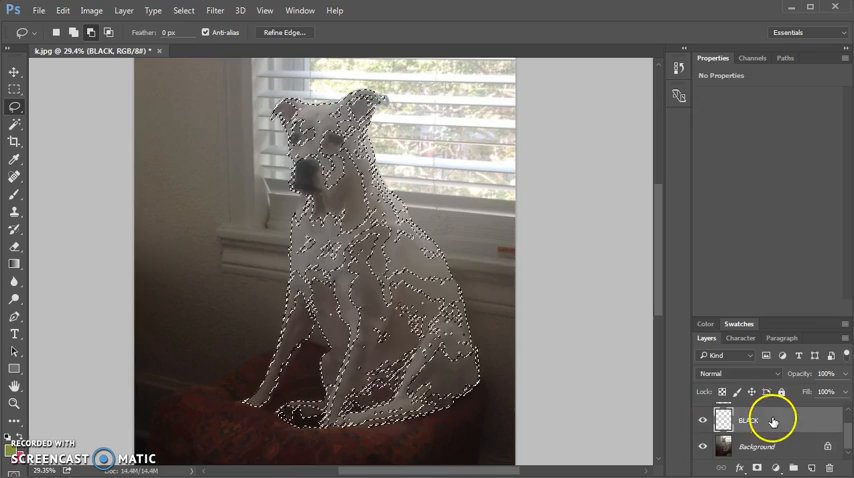
Fill the dog selection on the BLACK layer with olive green using the Paint Bucket
click(703, 446)
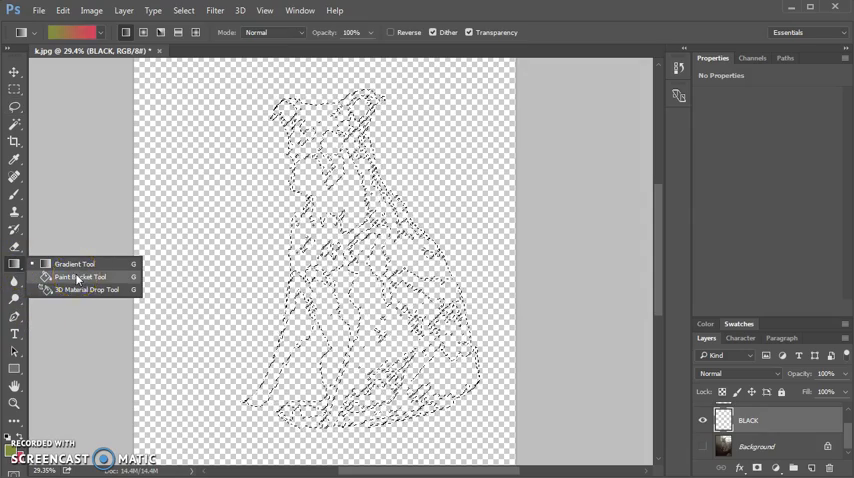
click(82, 277)
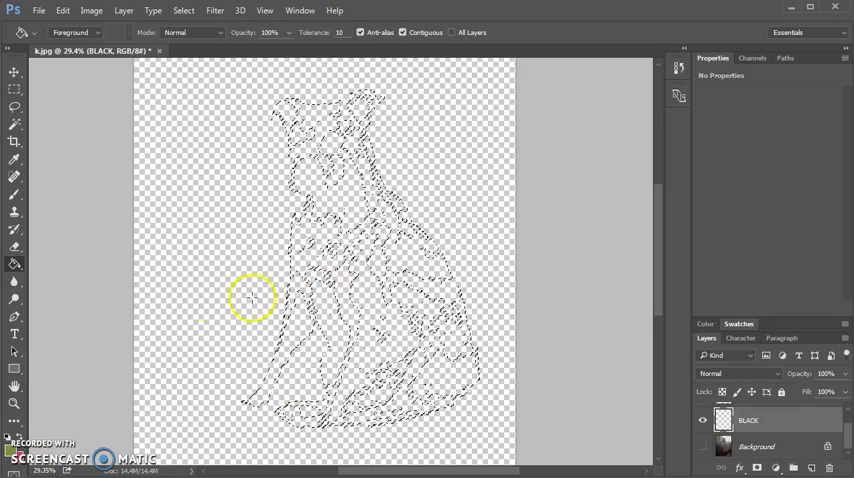
click(378, 318)
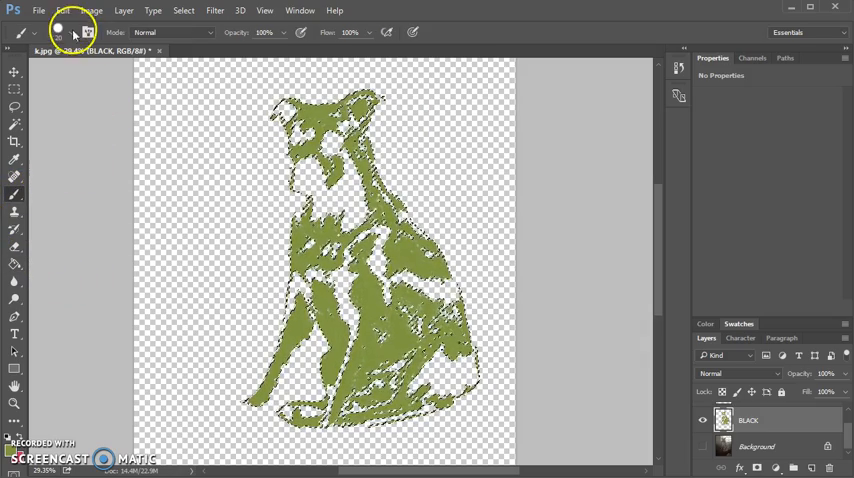
Set the brush size, try painting a gap, and dismiss the hidden-layer warning
click(58, 32)
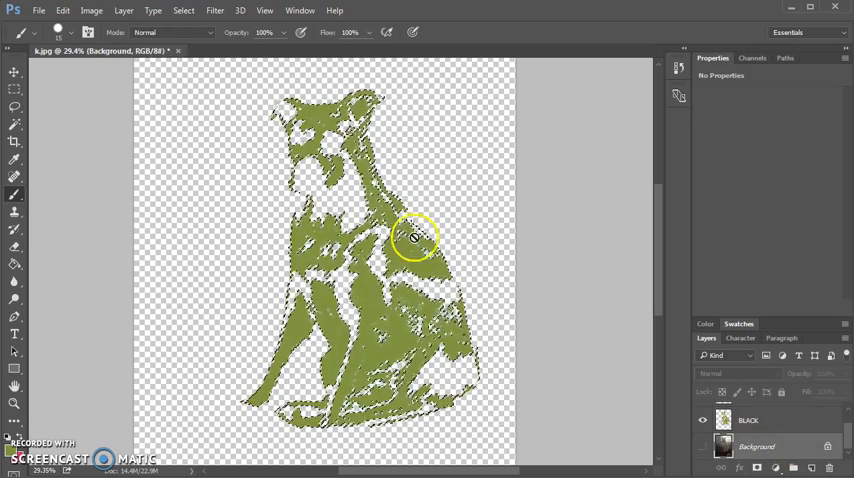
click(413, 237)
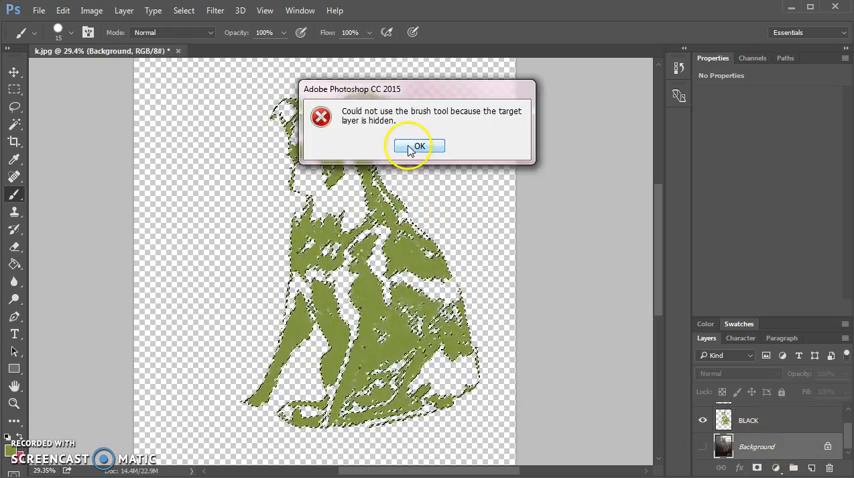
click(417, 146)
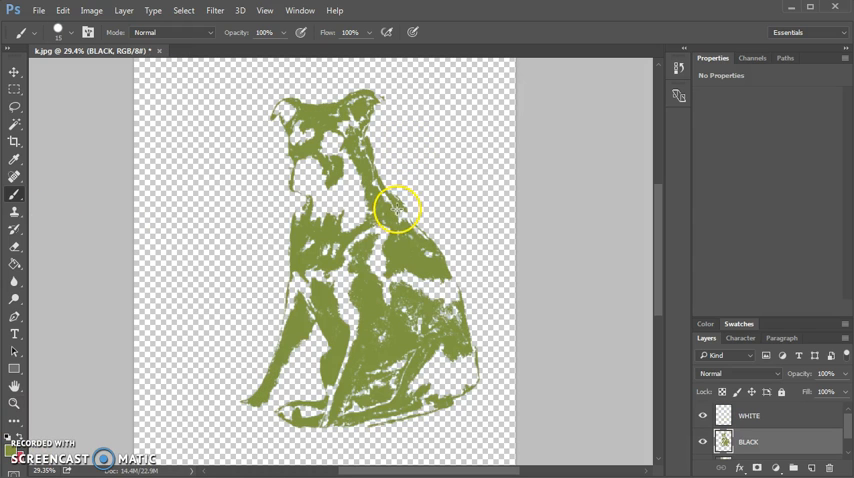
mouse_move(415, 222)
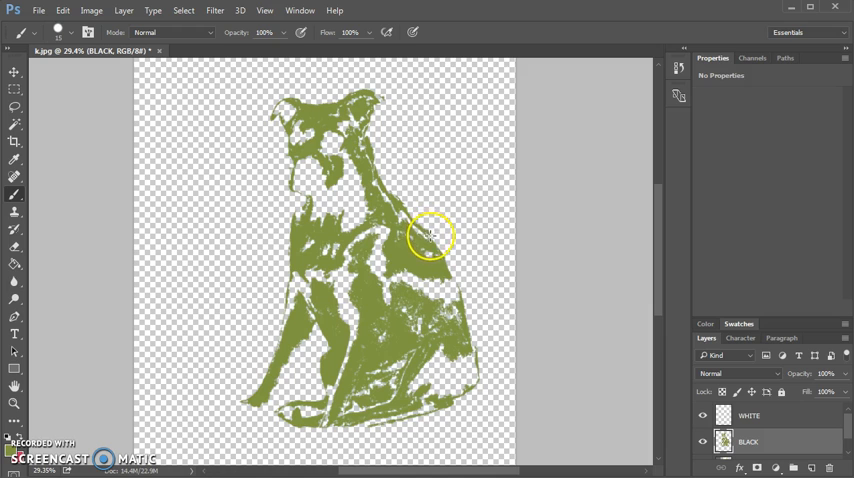
mouse_move(450, 278)
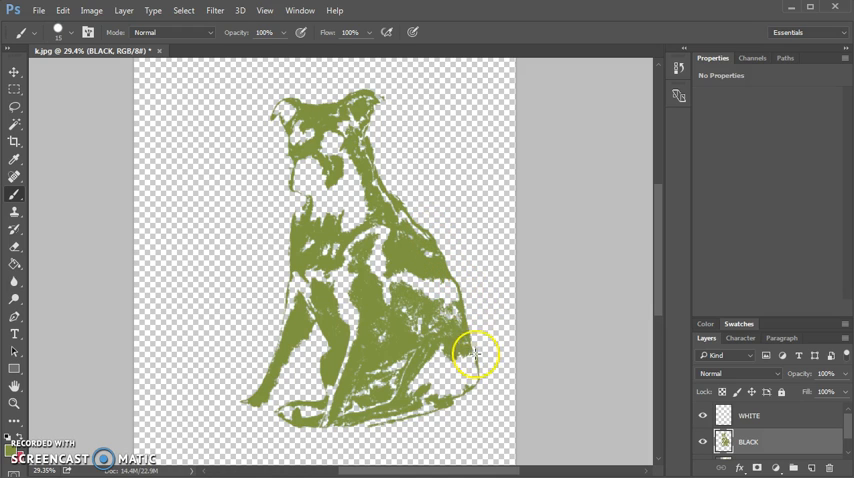
mouse_move(453, 415)
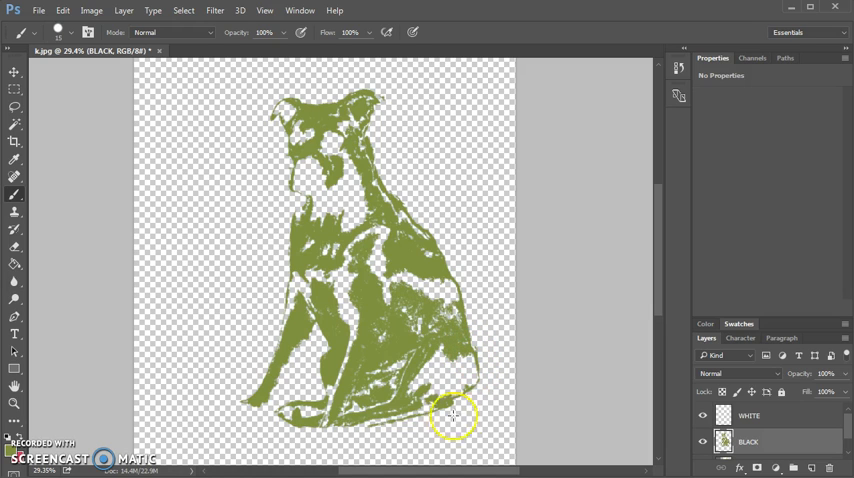
mouse_move(373, 425)
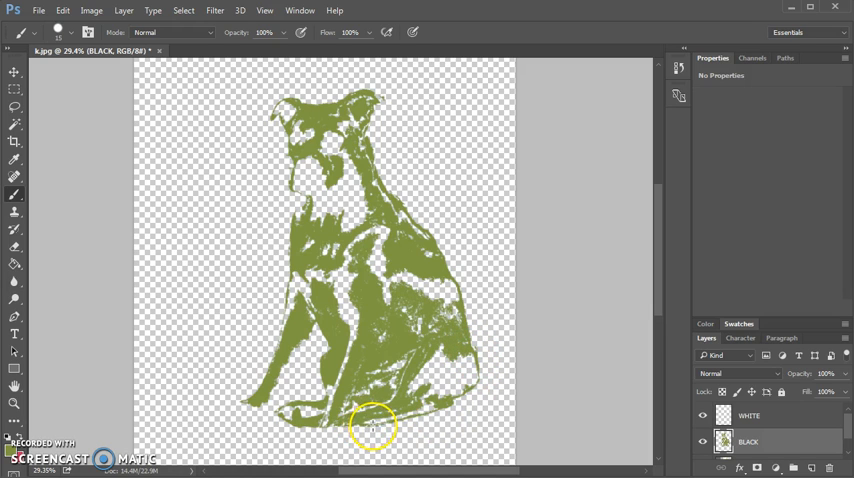
mouse_move(285, 413)
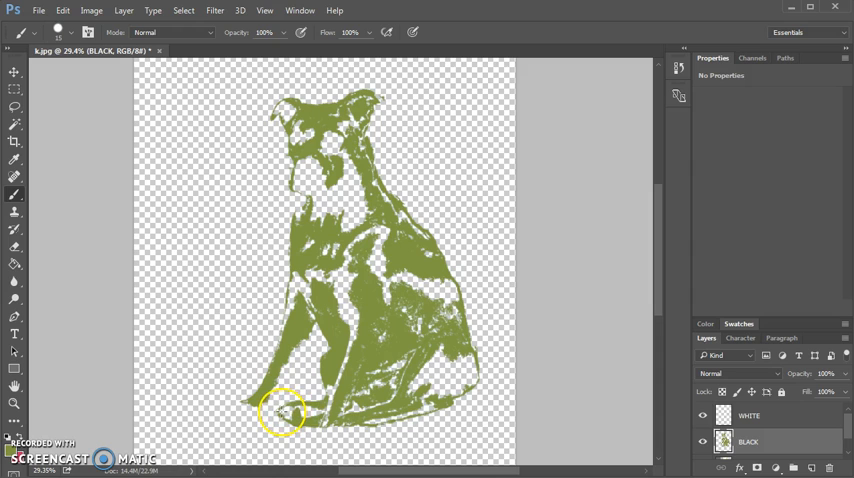
mouse_move(285, 322)
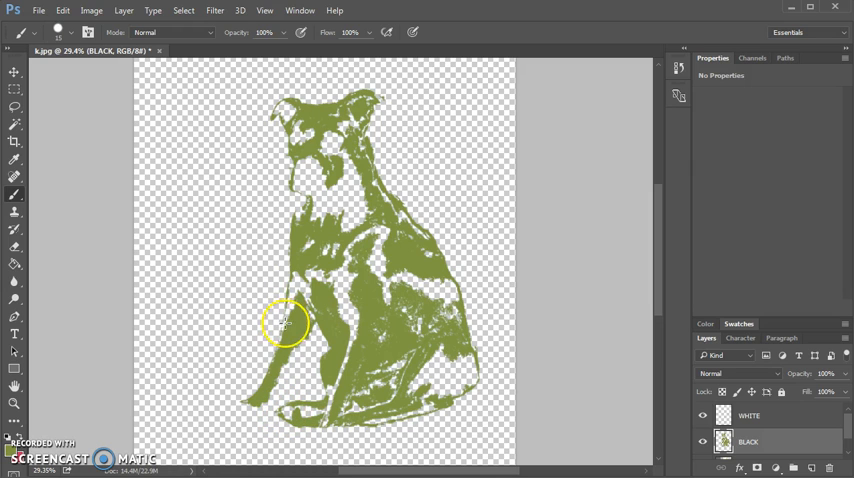
mouse_move(287, 307)
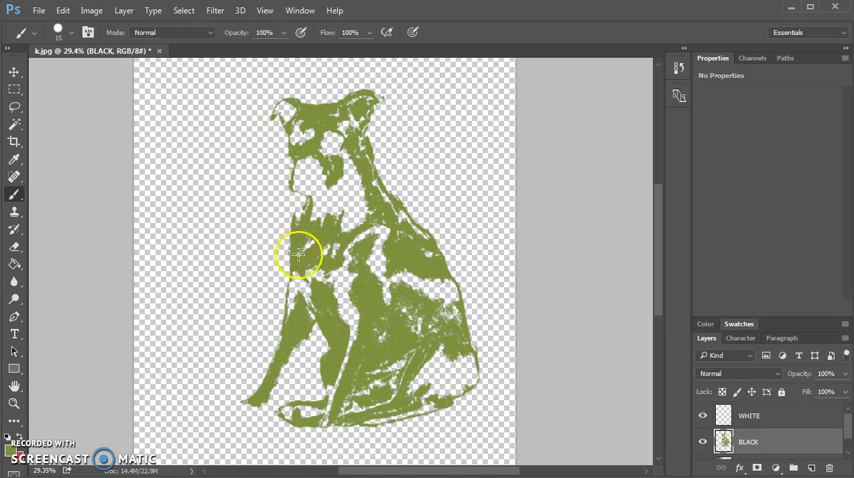
mouse_move(300, 218)
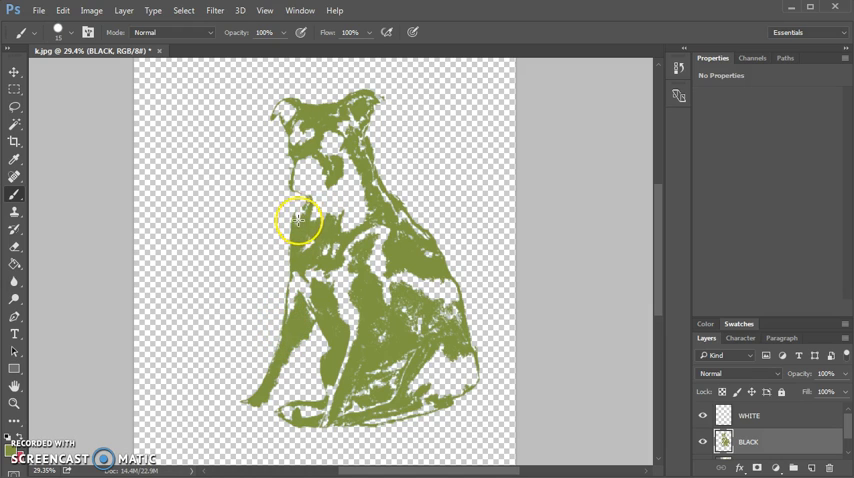
mouse_move(305, 210)
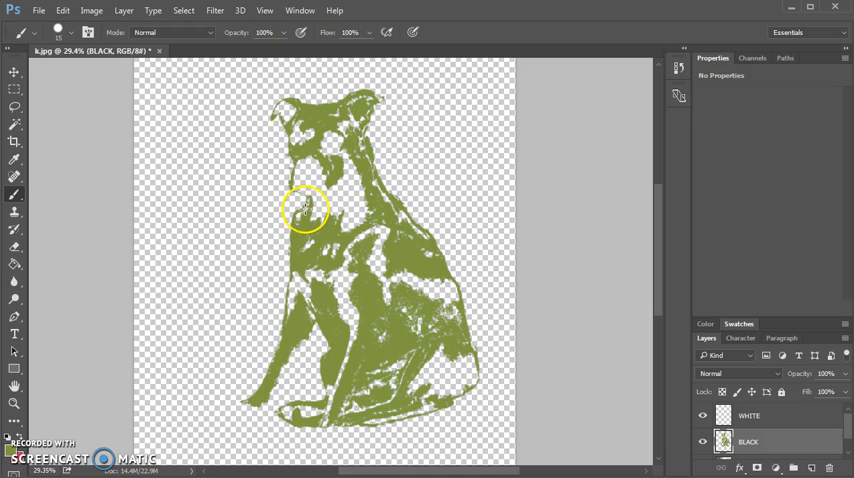
mouse_move(322, 191)
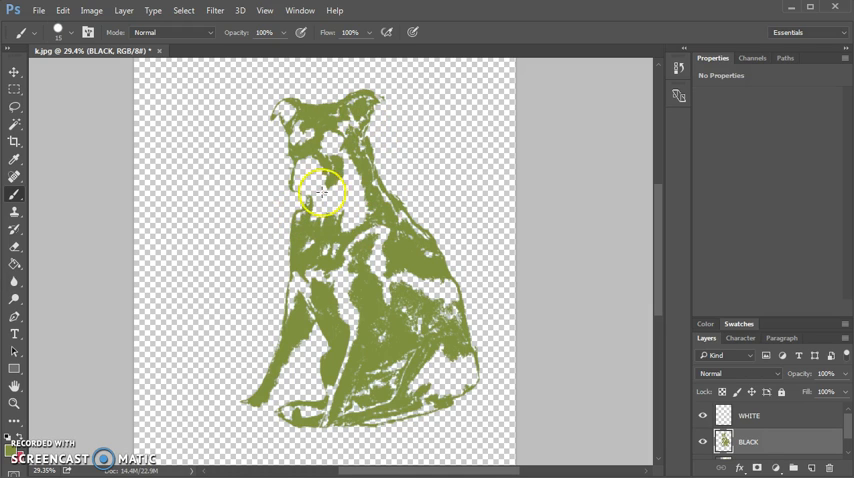
mouse_move(18, 270)
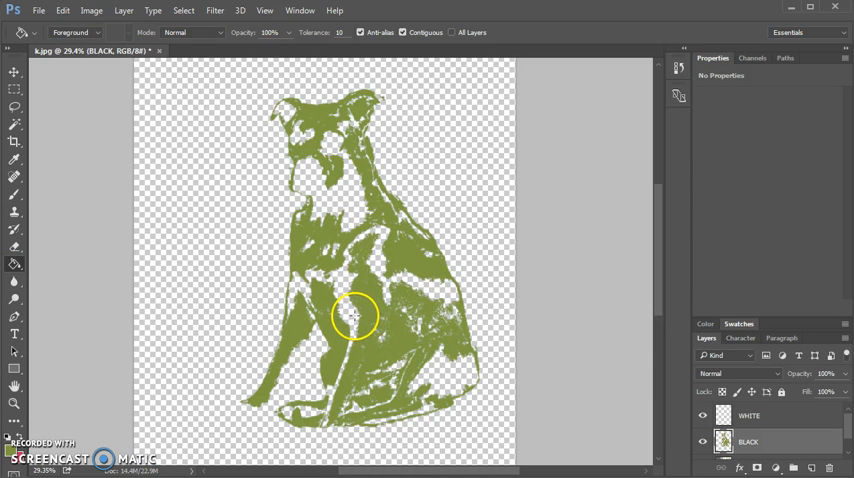
Return to the Brush tool and bring up its Size and Hardness picker
click(354, 316)
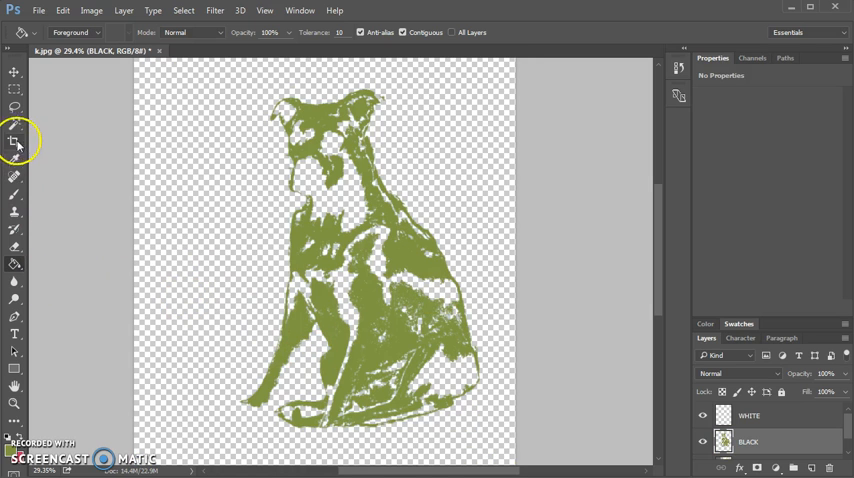
click(14, 194)
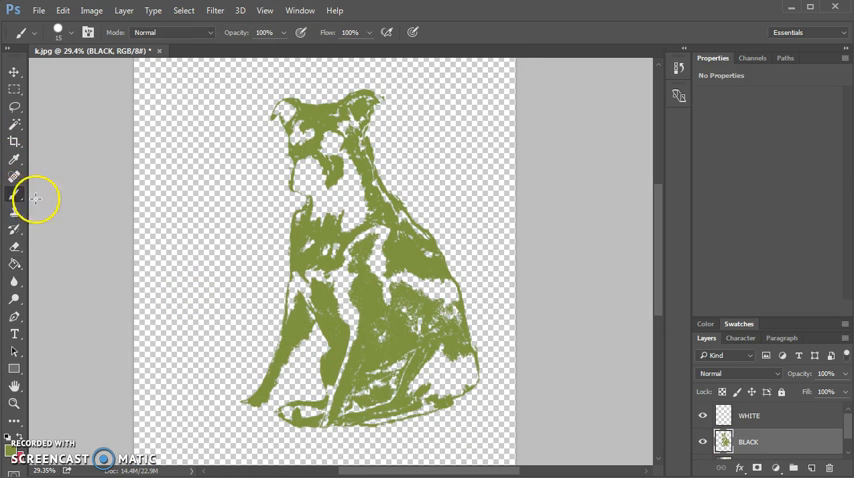
mouse_move(420, 302)
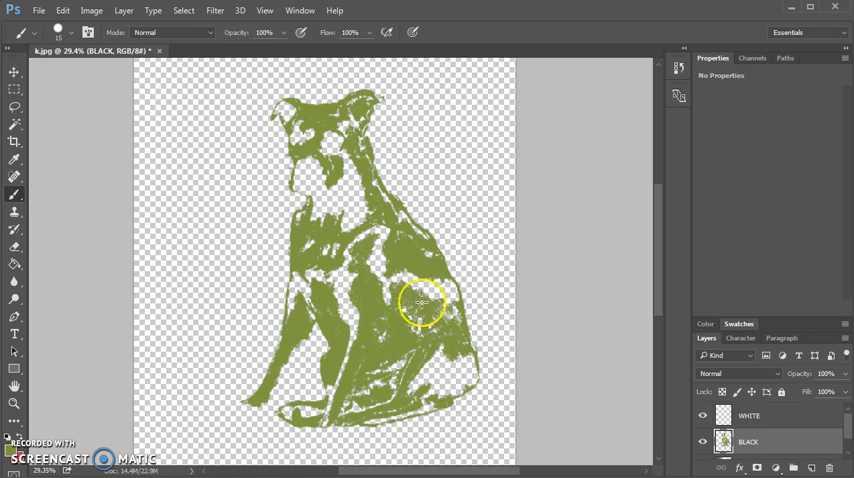
mouse_move(77, 178)
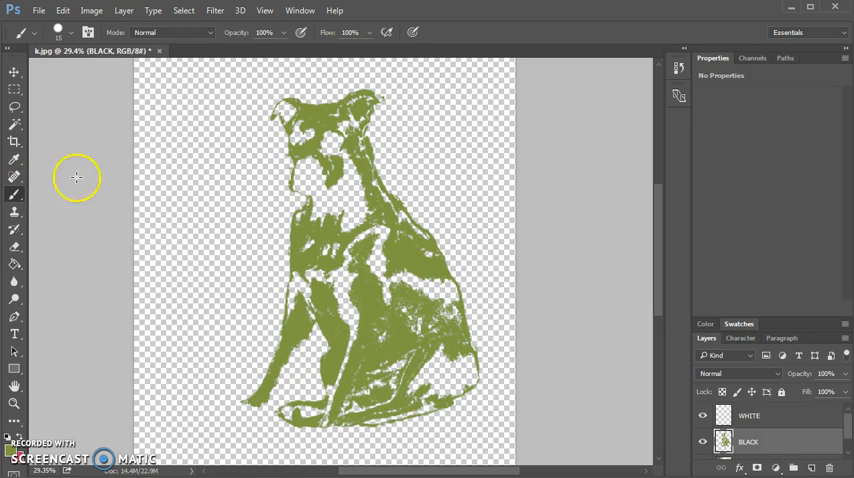
click(72, 33)
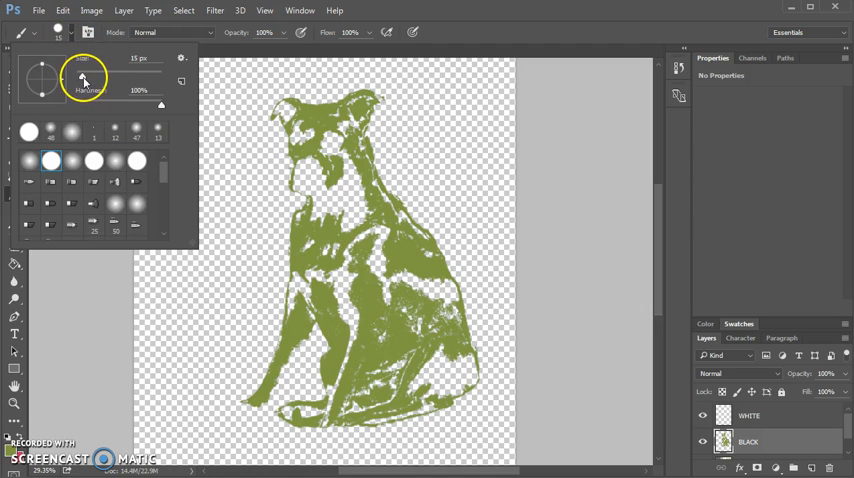
Enlarge the brush and paint green over the gaps in the dog's chest and head
triple_click(140, 57)
text(84)
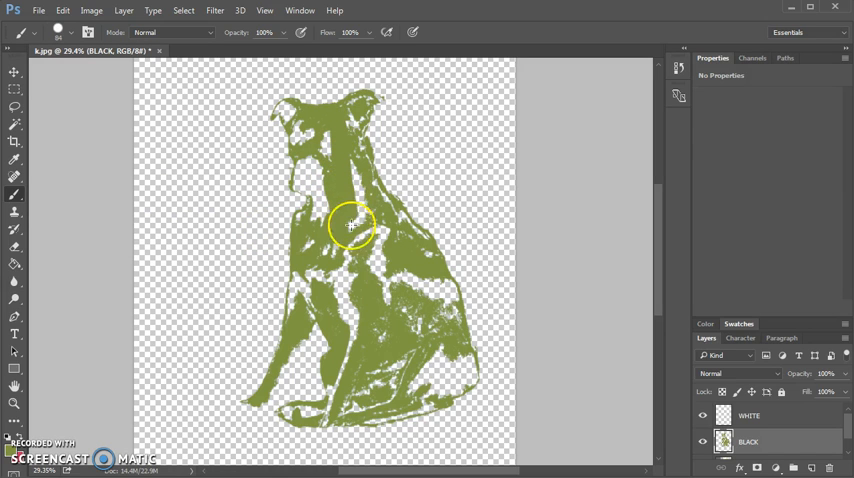
click(88, 32)
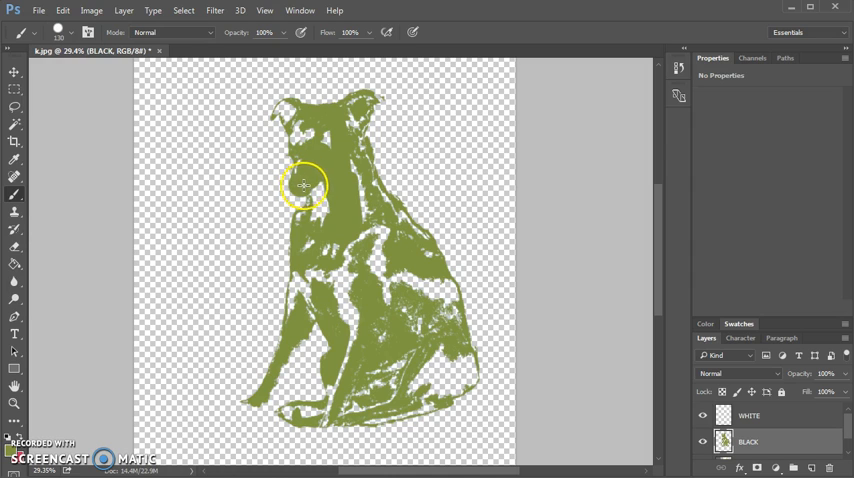
mouse_move(317, 182)
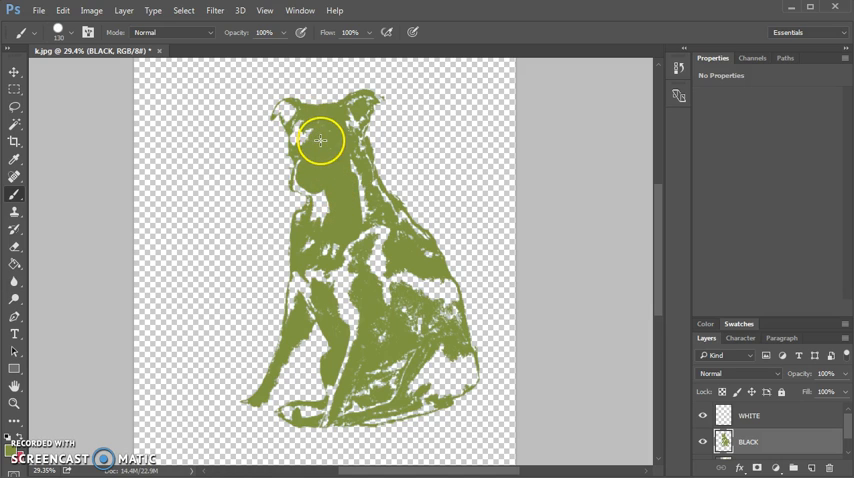
drag(320, 140, 372, 270)
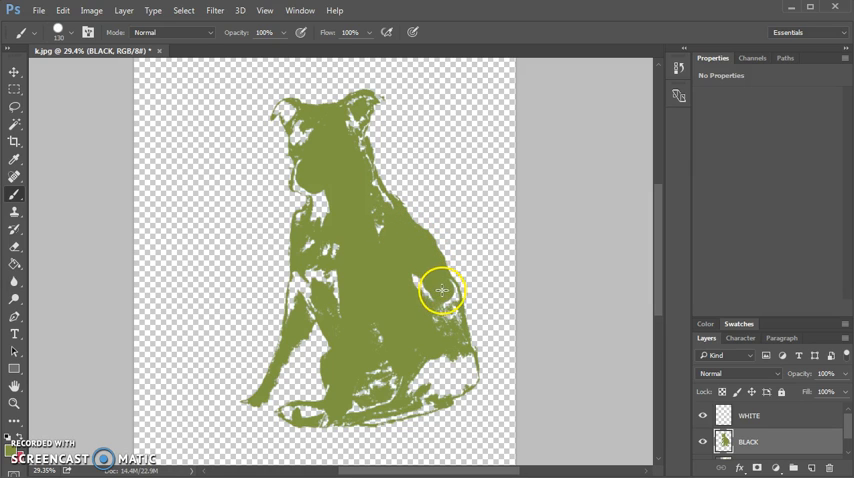
mouse_move(448, 303)
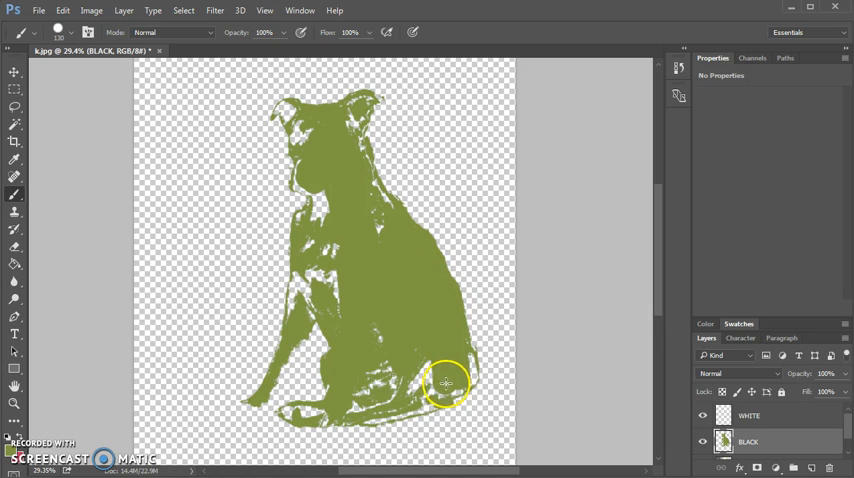
mouse_move(468, 377)
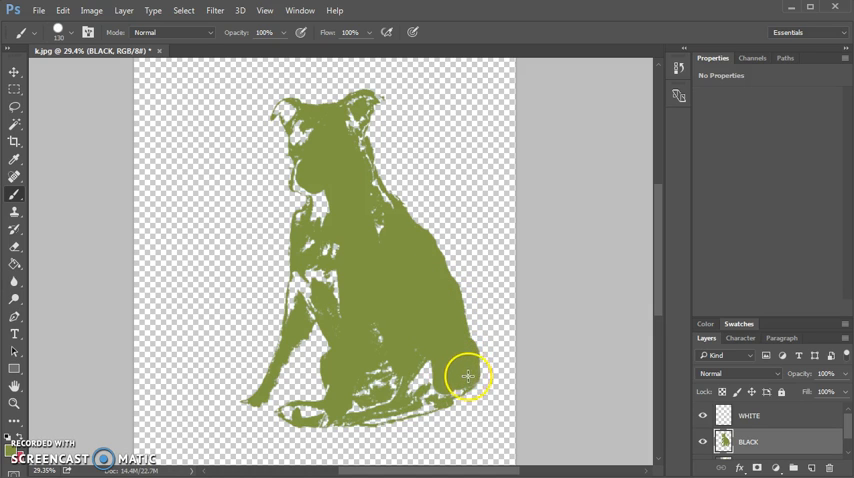
mouse_move(437, 390)
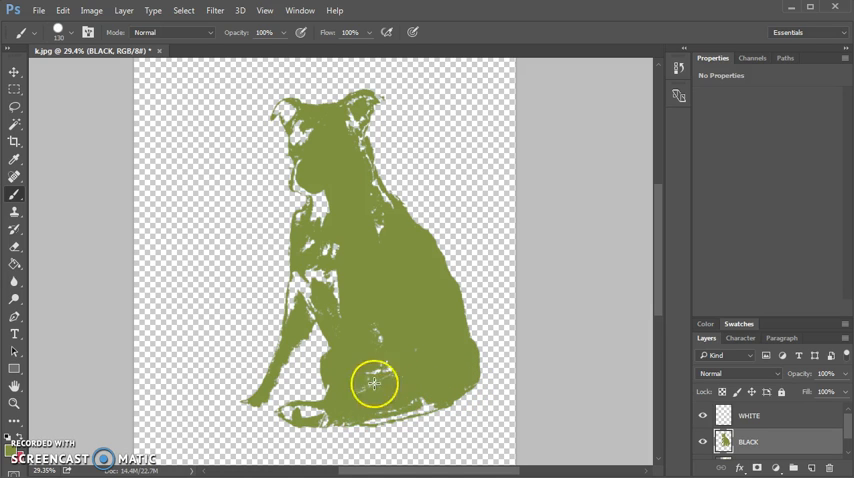
mouse_move(377, 282)
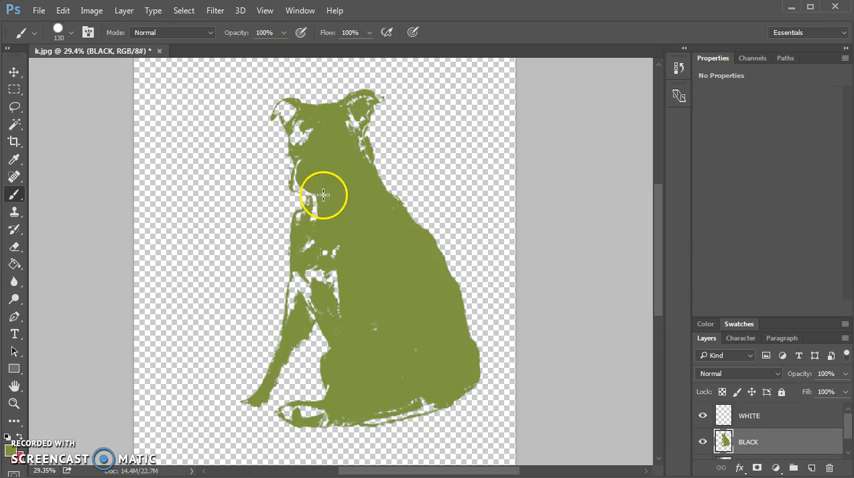
mouse_move(320, 206)
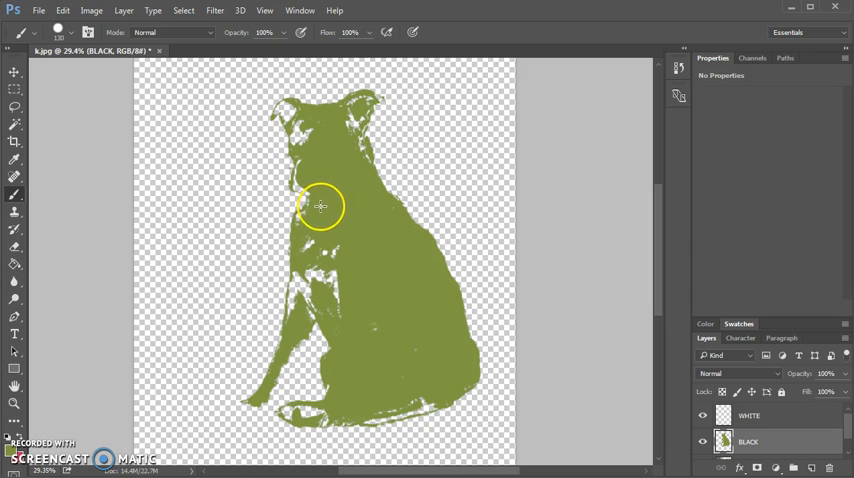
mouse_move(305, 221)
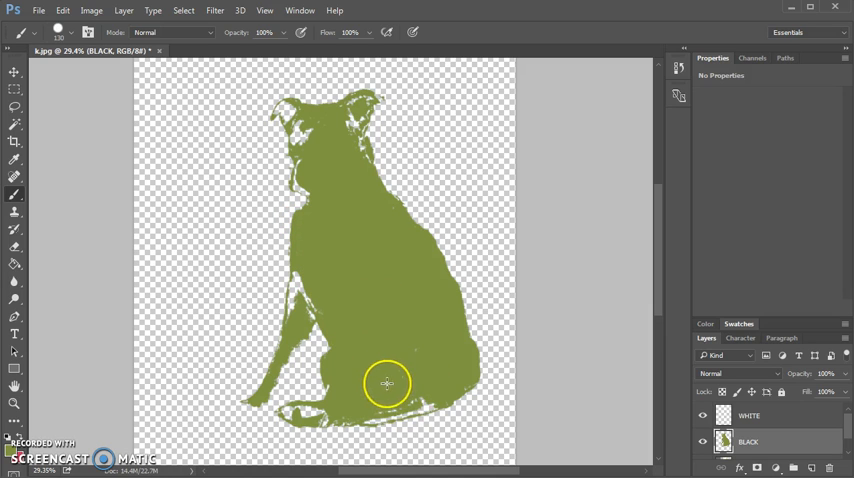
mouse_move(371, 411)
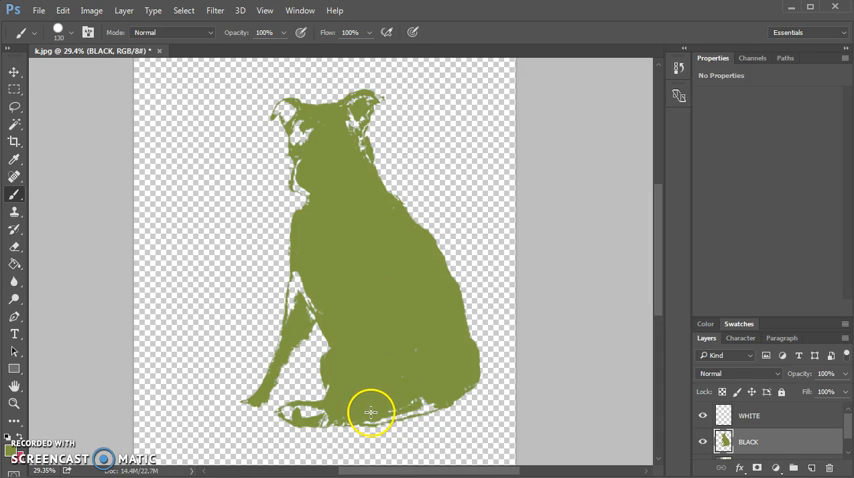
mouse_move(393, 406)
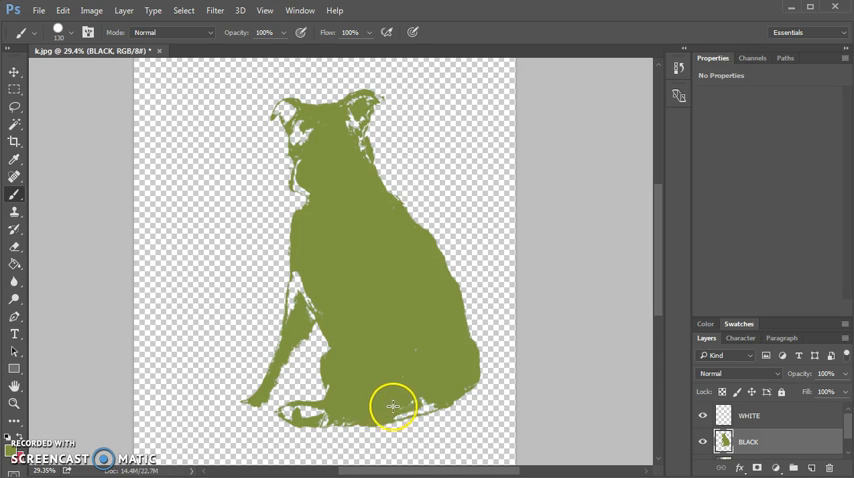
mouse_move(430, 397)
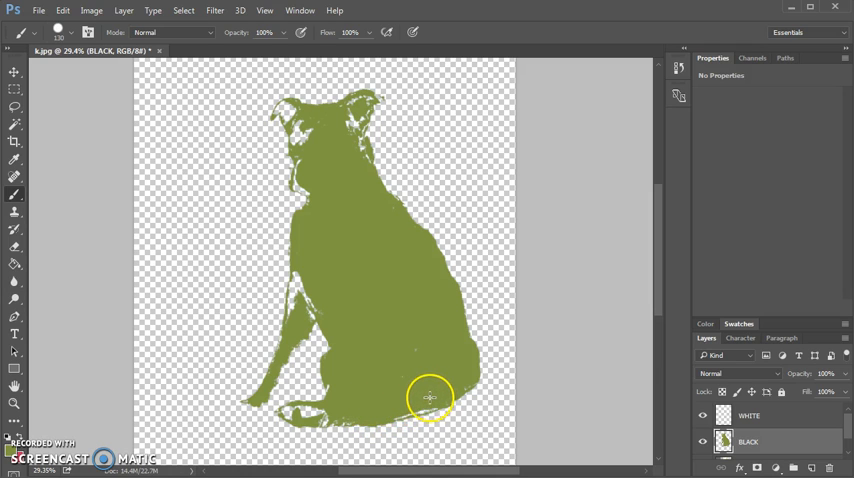
mouse_move(415, 403)
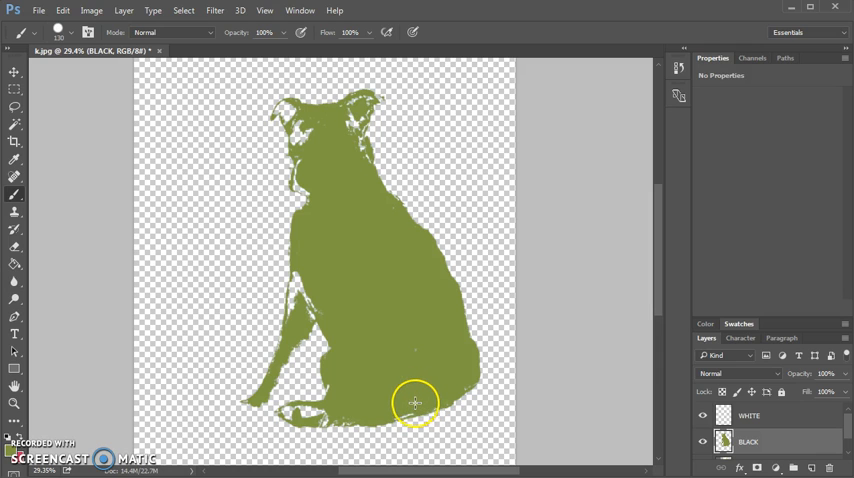
mouse_move(399, 406)
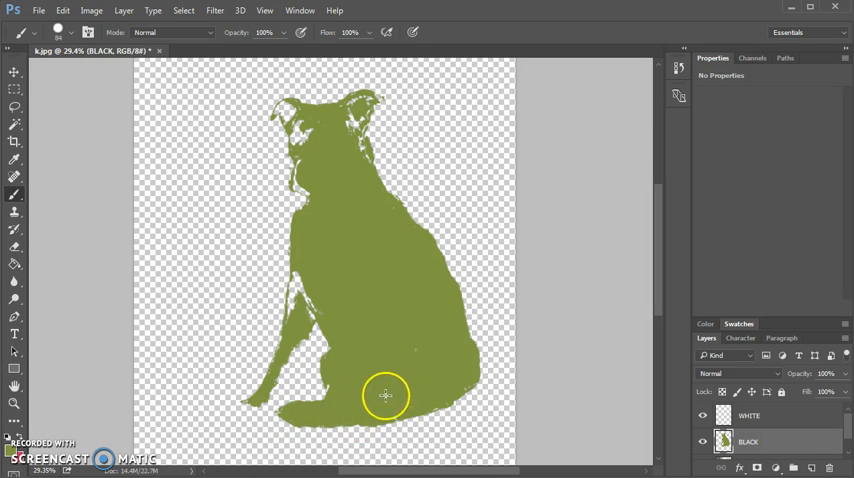
mouse_move(294, 313)
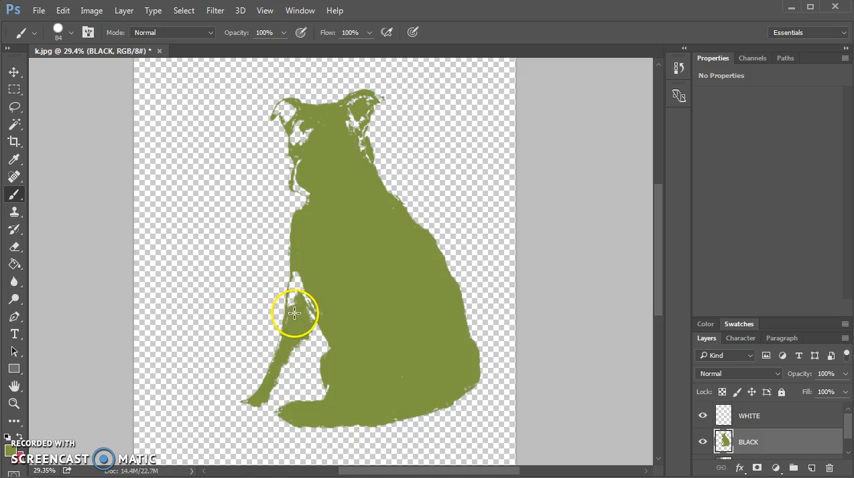
mouse_move(313, 311)
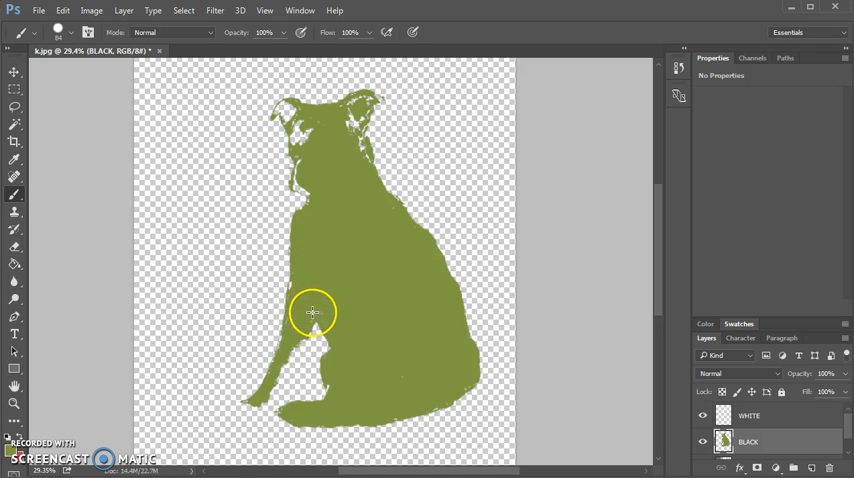
mouse_move(296, 288)
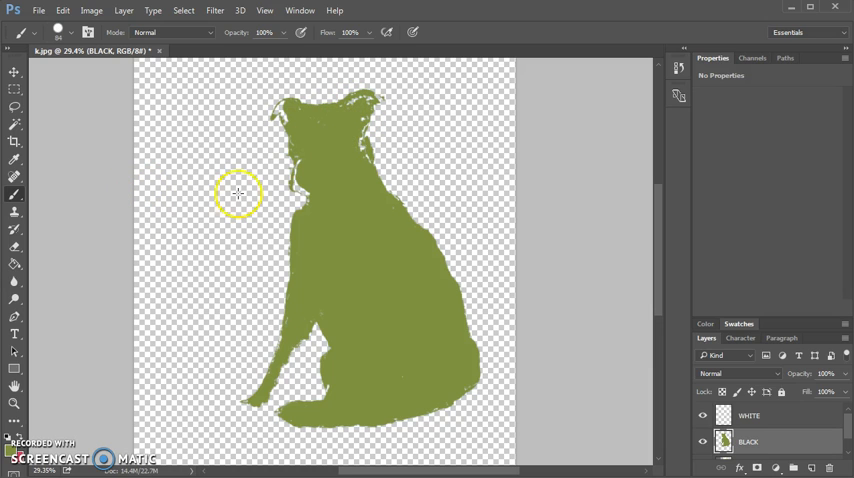
mouse_move(16, 265)
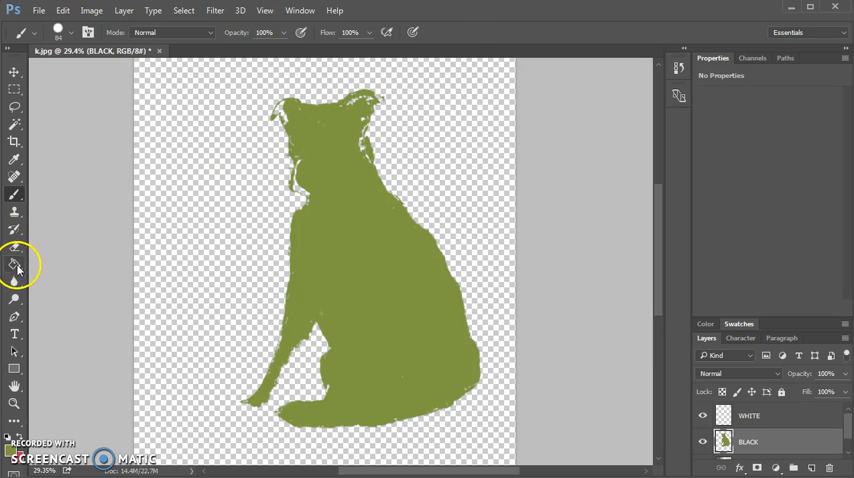
Try a Paint Bucket fill beside the neck, then undo the whole-canvas fill
click(15, 265)
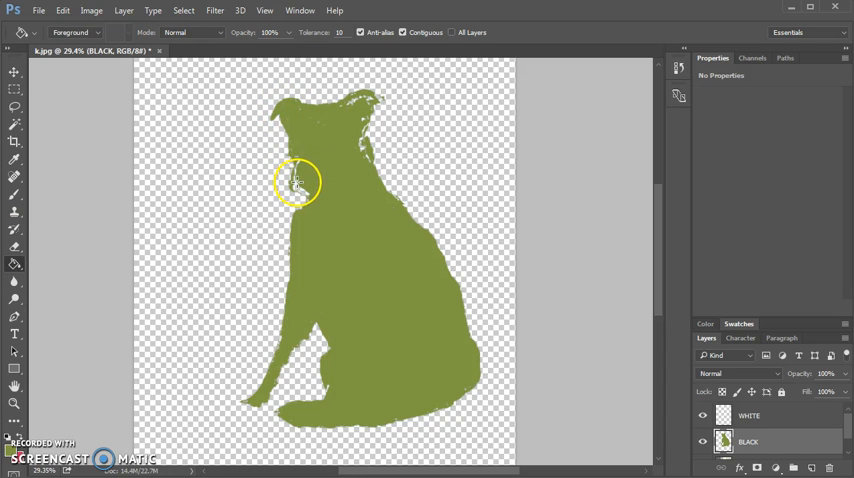
click(341, 197)
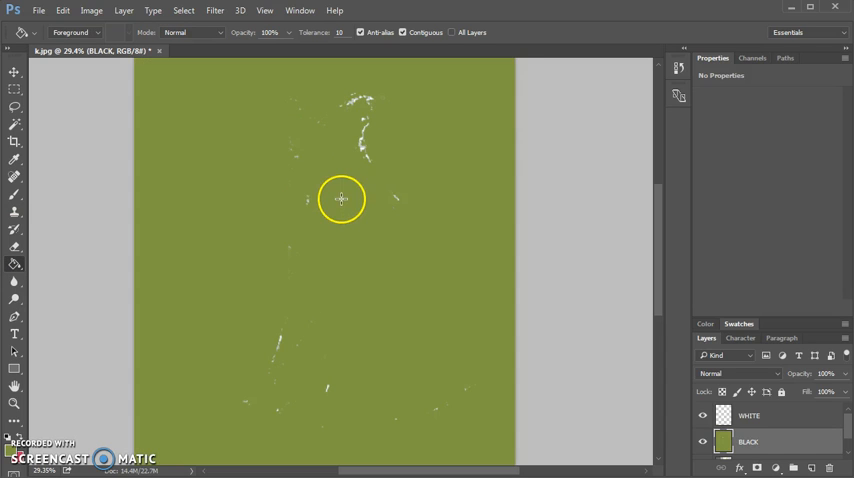
click(342, 198)
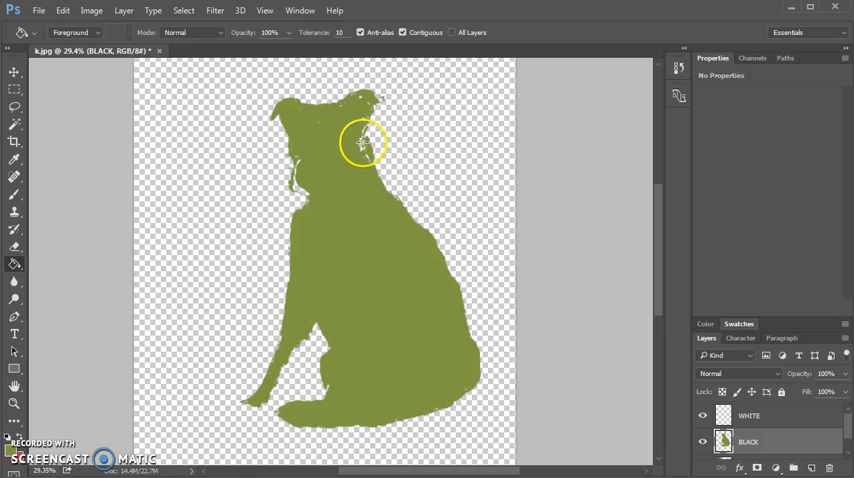
mouse_move(363, 120)
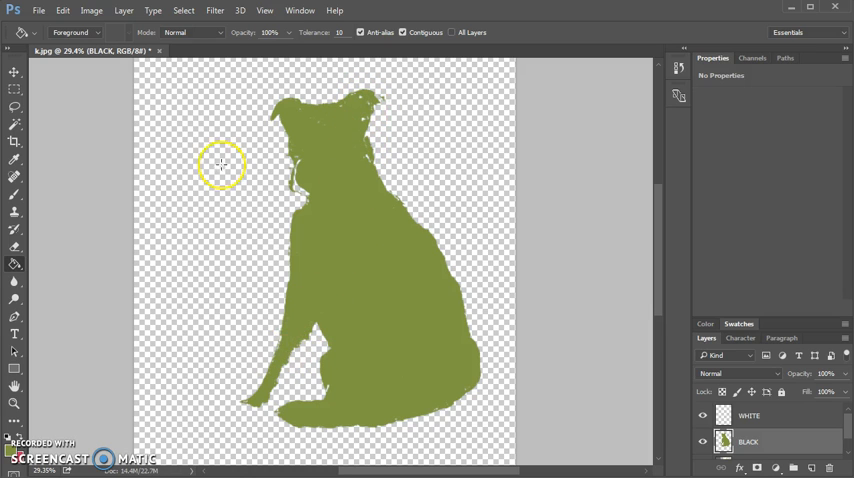
mouse_move(22, 153)
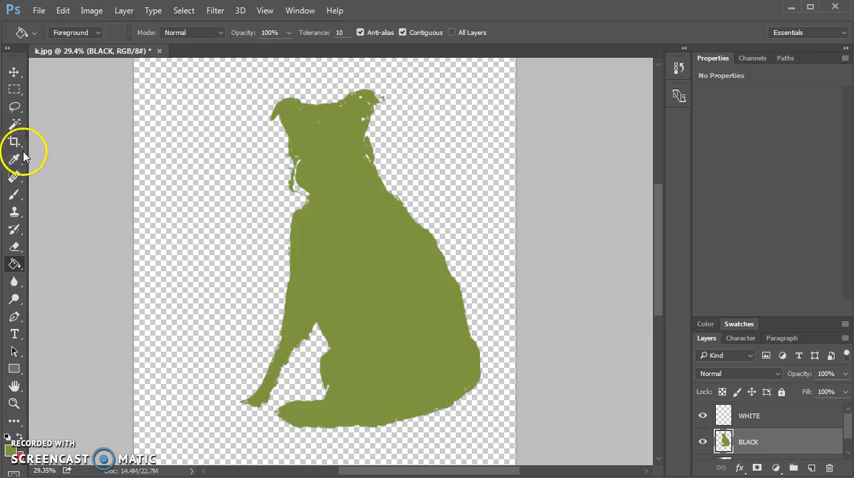
mouse_move(15, 207)
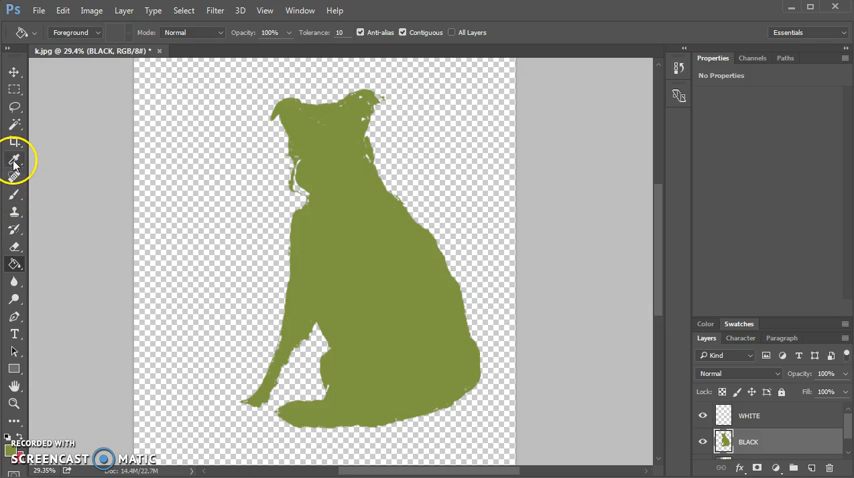
Switch back to the Brush tool for painting over the head and leg holes
click(14, 194)
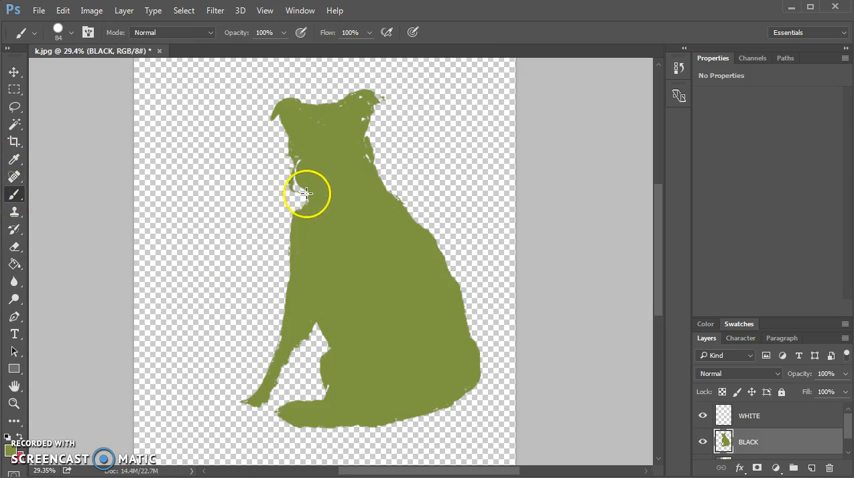
mouse_move(300, 185)
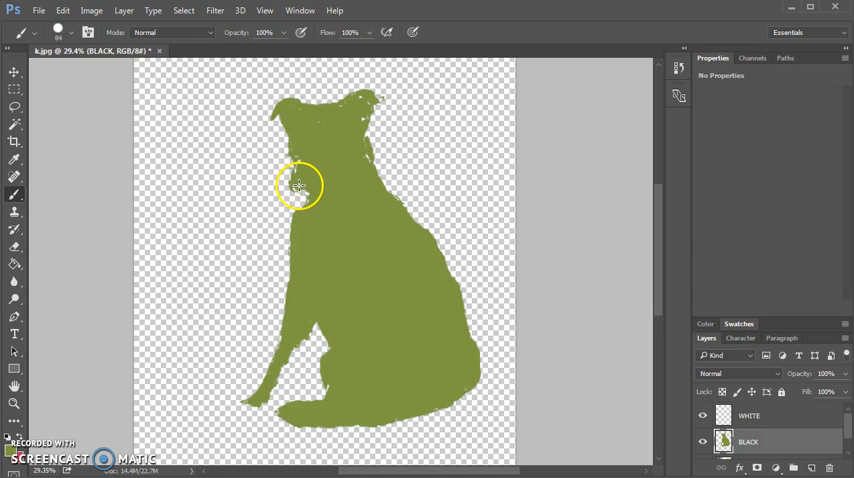
mouse_move(311, 189)
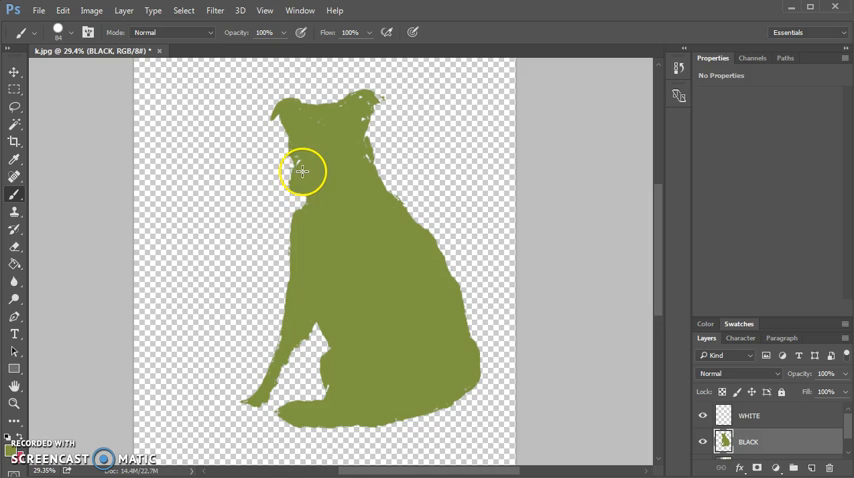
mouse_move(315, 150)
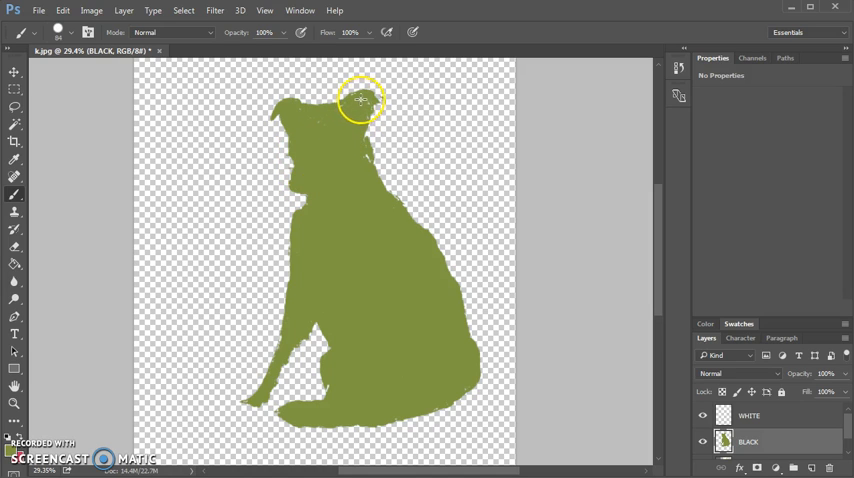
mouse_move(365, 156)
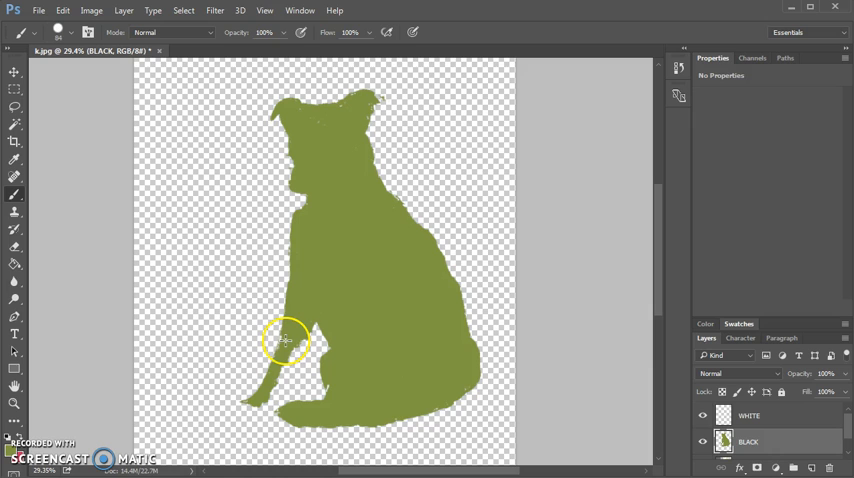
mouse_move(162, 90)
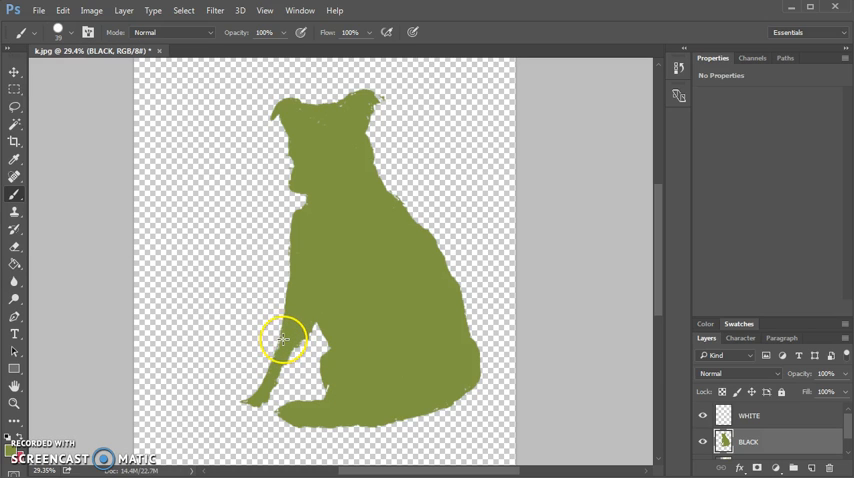
mouse_move(262, 418)
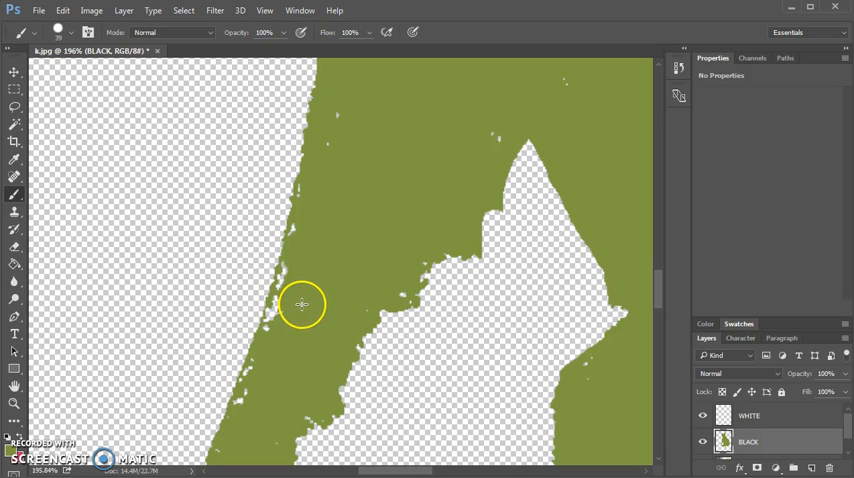
mouse_move(285, 307)
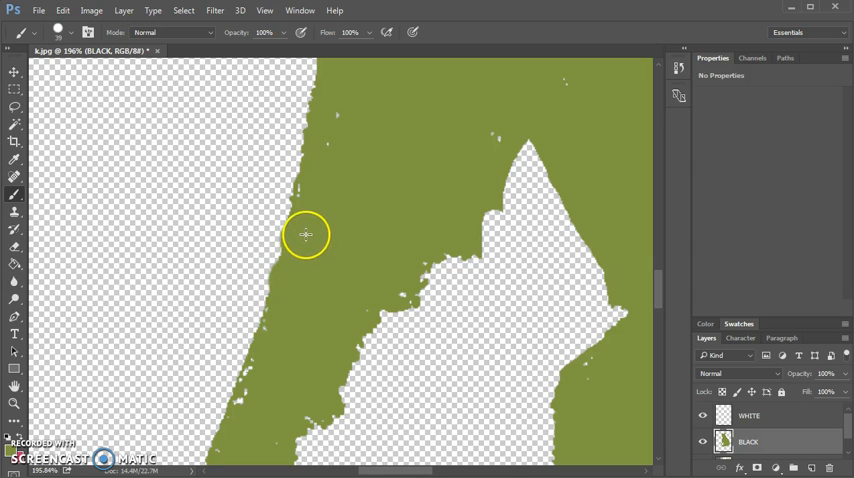
Brush the outer and inner front-leg edges smooth with a smaller brush, moving down the legs
drag(307, 235, 284, 357)
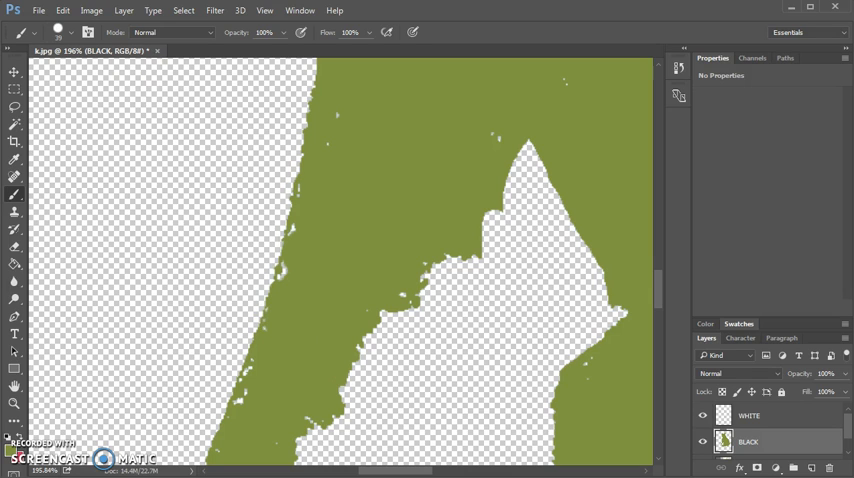
click(59, 32)
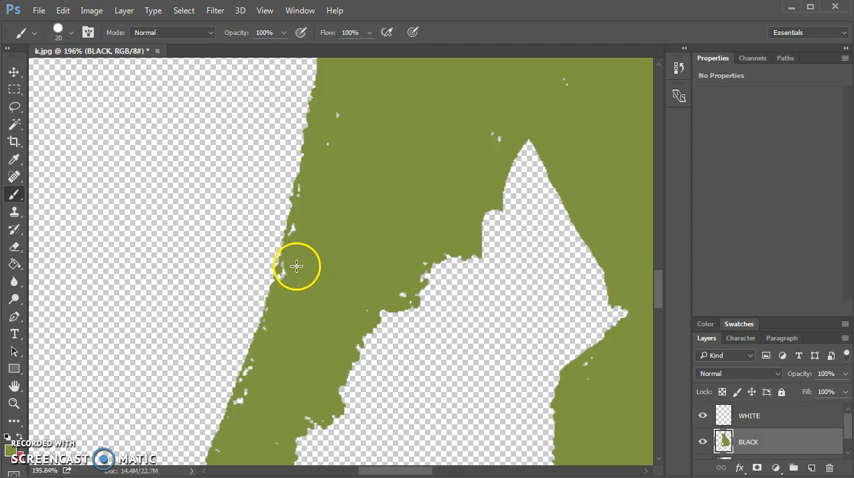
mouse_move(298, 230)
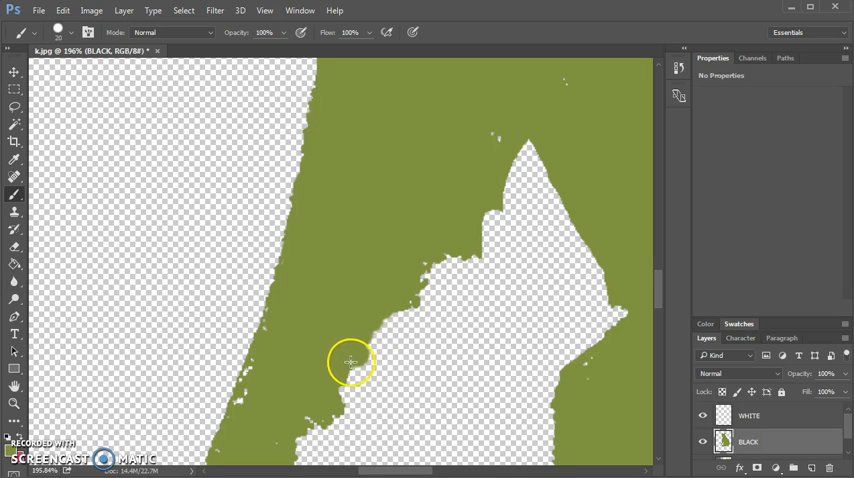
mouse_move(335, 390)
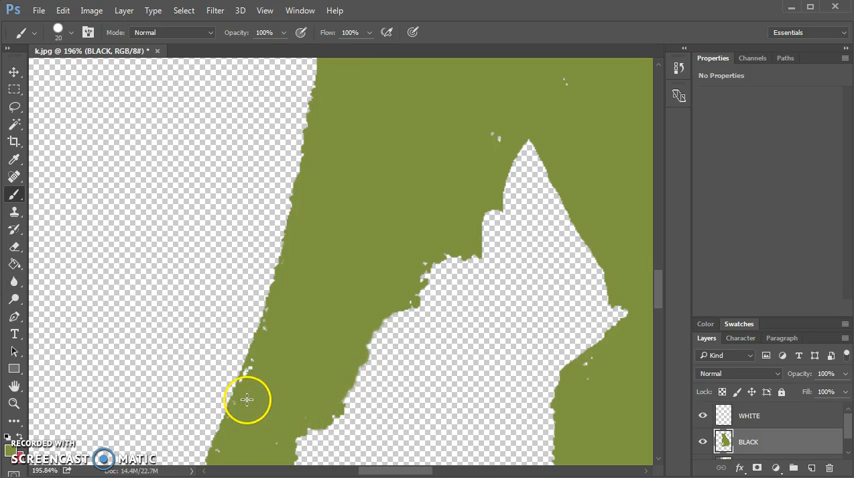
mouse_move(267, 332)
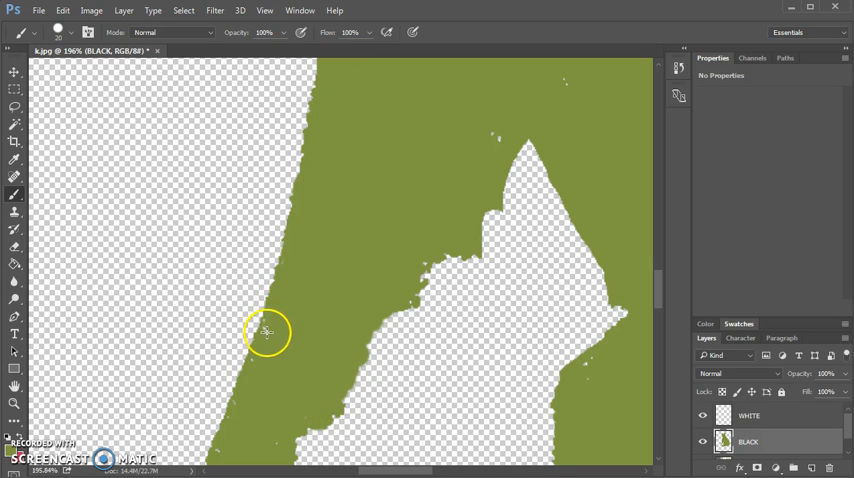
mouse_move(429, 263)
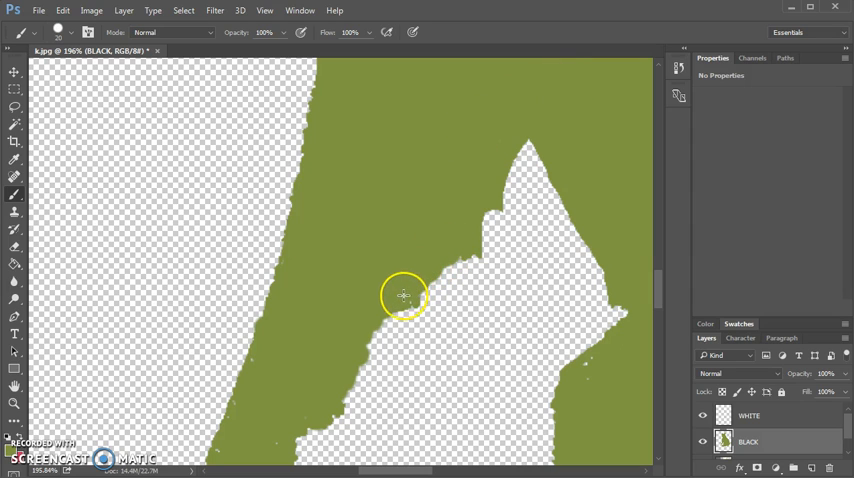
drag(405, 296, 367, 331)
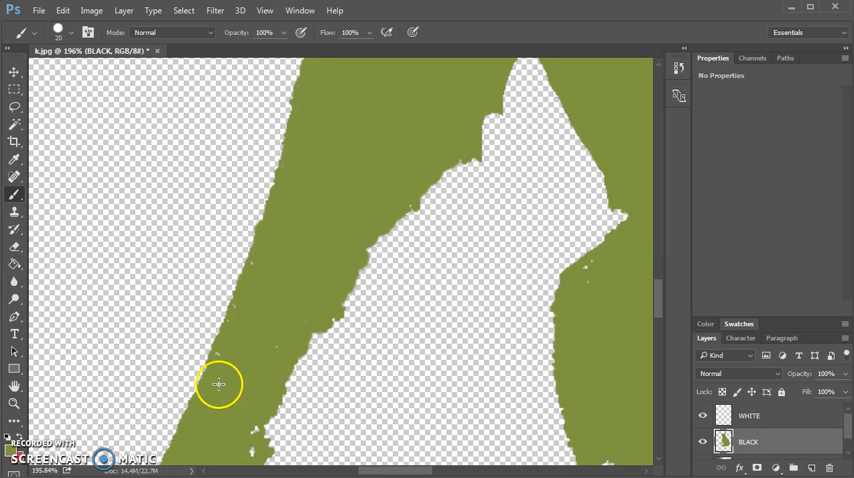
drag(218, 384, 253, 396)
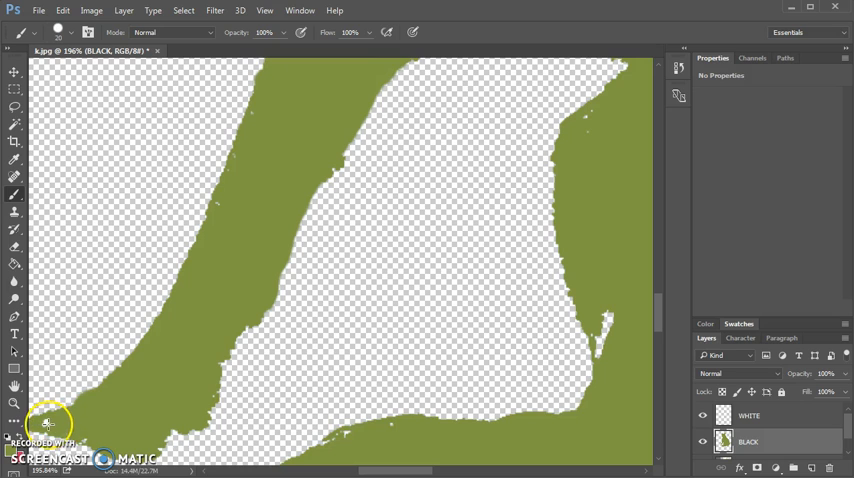
mouse_move(104, 436)
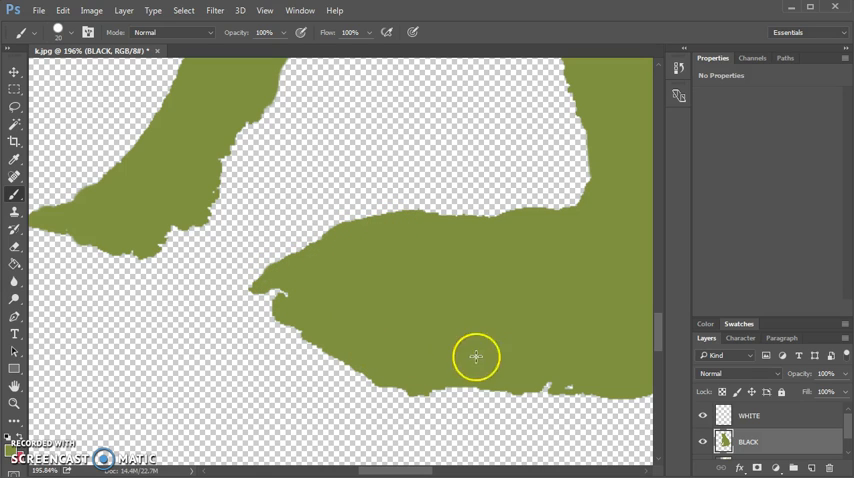
mouse_move(573, 382)
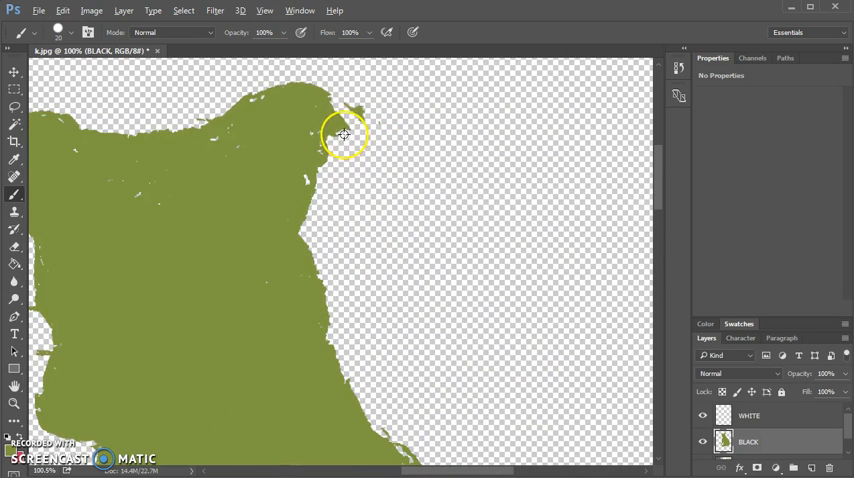
mouse_move(358, 122)
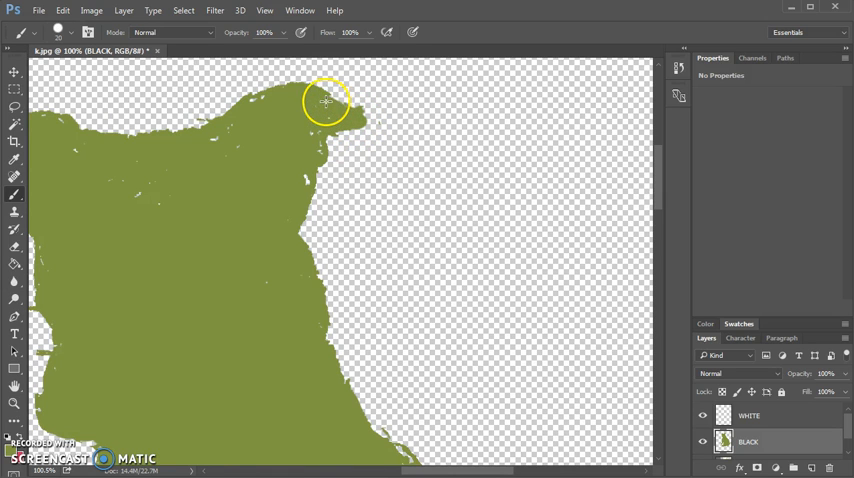
mouse_move(350, 110)
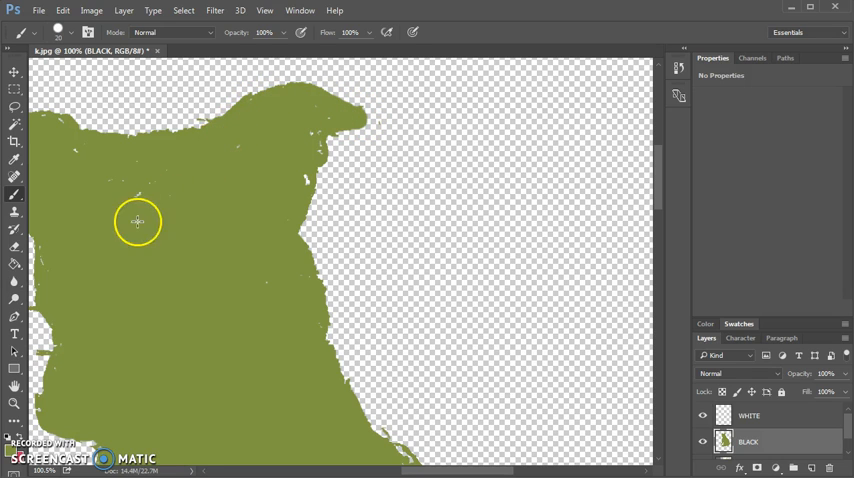
Paint over the specks along the top edge and the gaps along the left edge of the head
drag(137, 221, 62, 140)
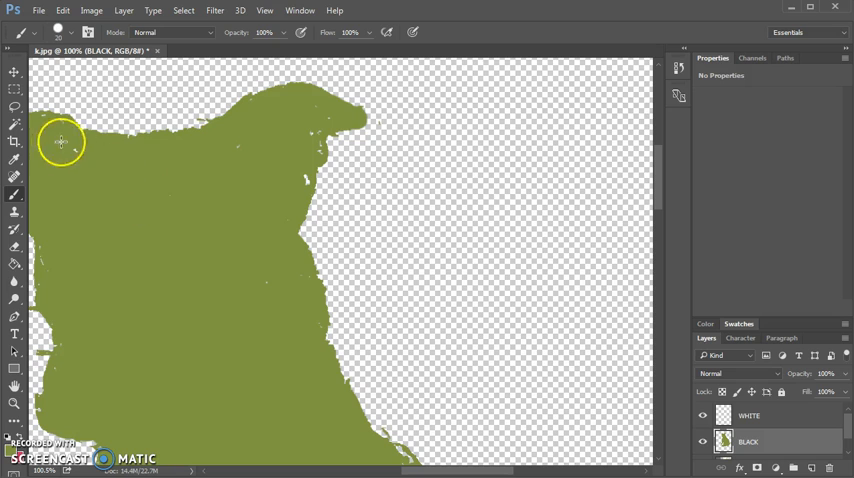
mouse_move(87, 158)
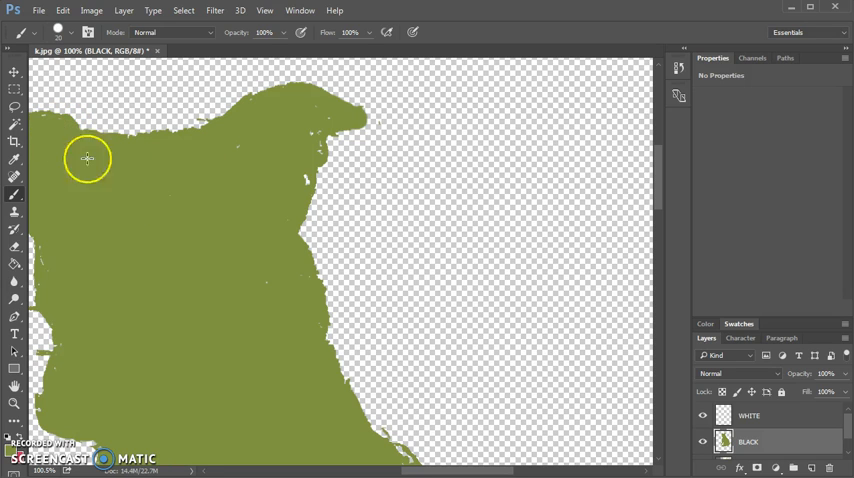
drag(88, 158, 315, 130)
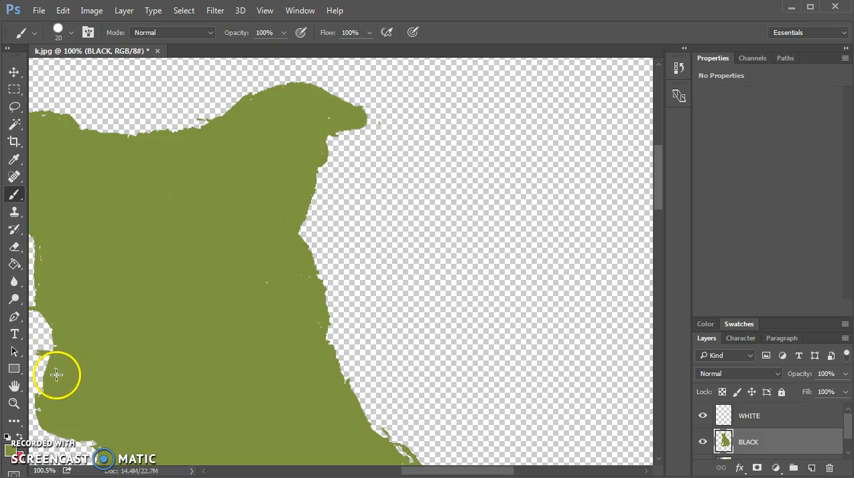
mouse_move(278, 334)
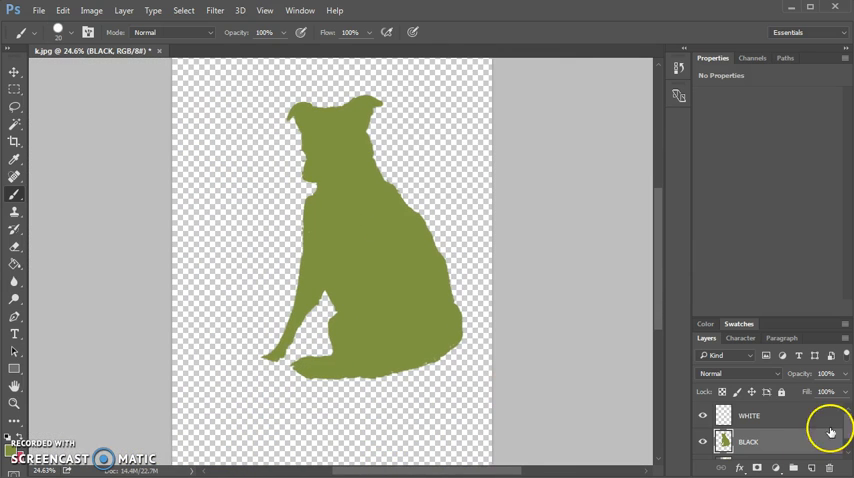
Select the WHITE layer and confirm white as the painting colour
click(770, 415)
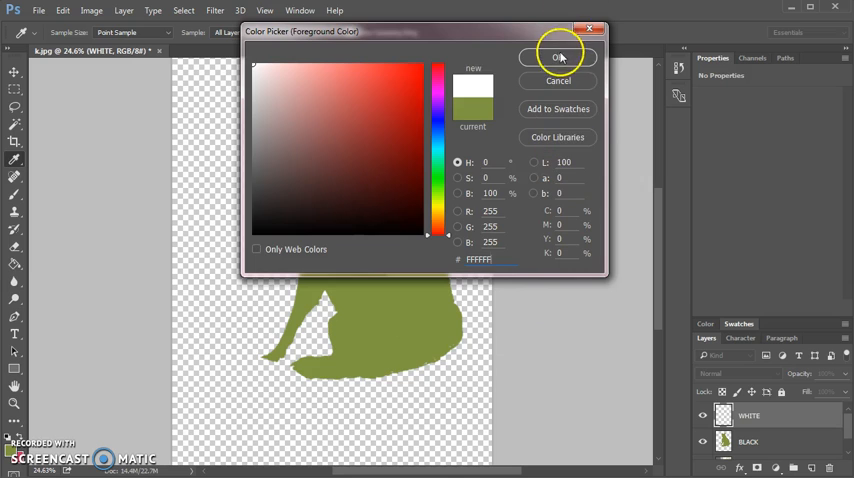
click(558, 57)
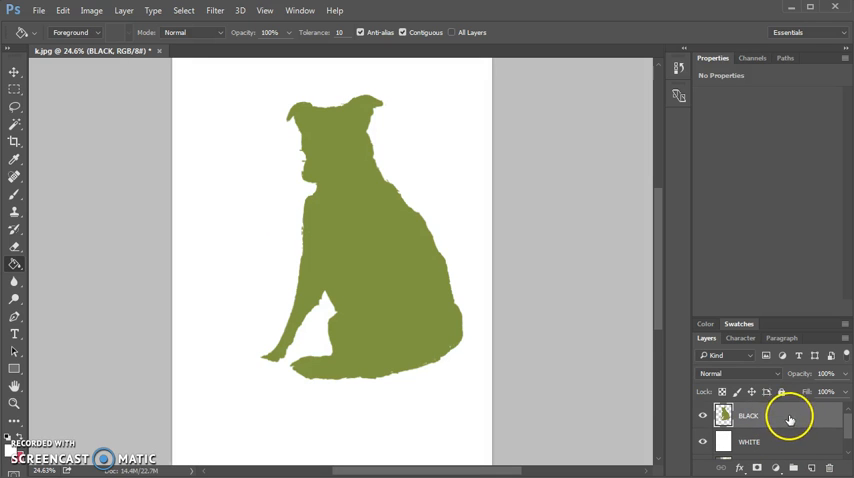
mouse_move(650, 237)
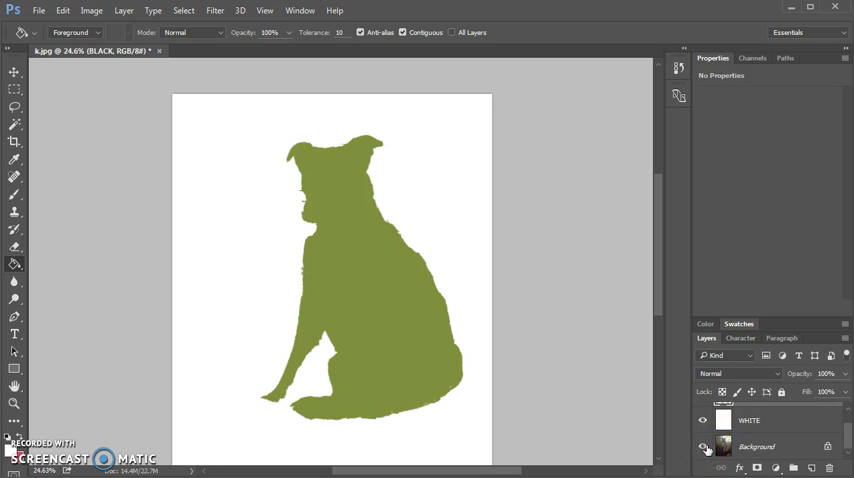
Show the Background photo, then toggle the silhouette off, on and off to compare
click(703, 420)
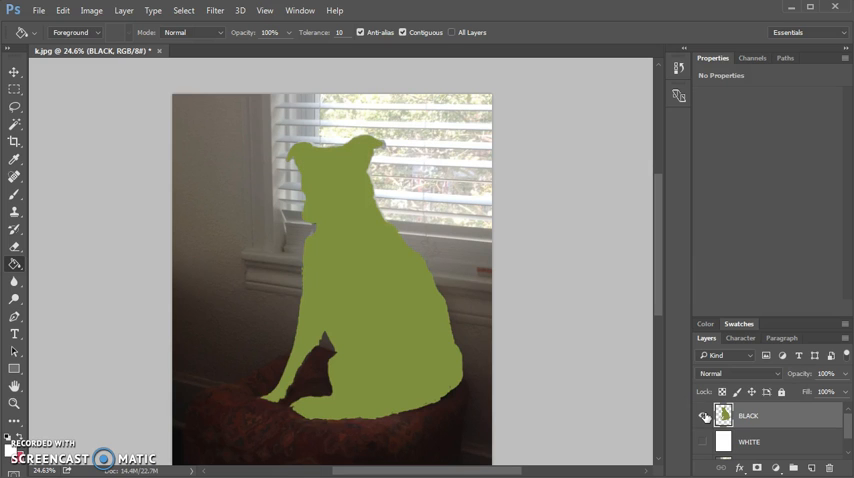
click(705, 415)
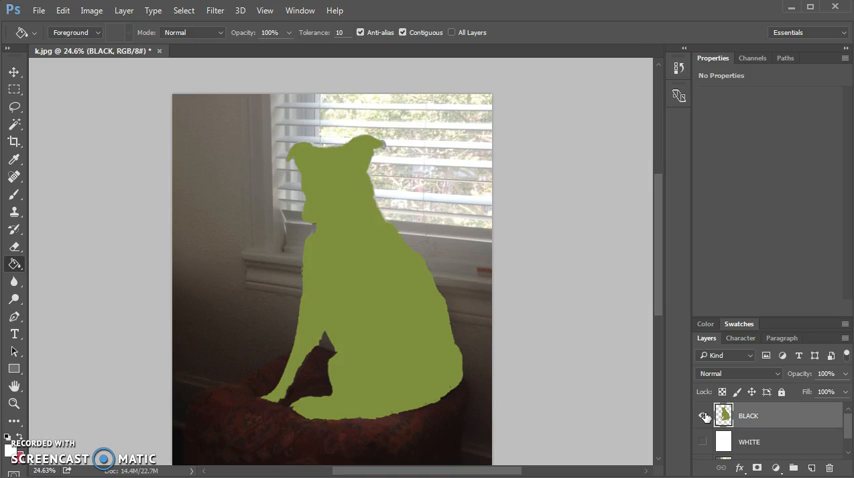
click(706, 416)
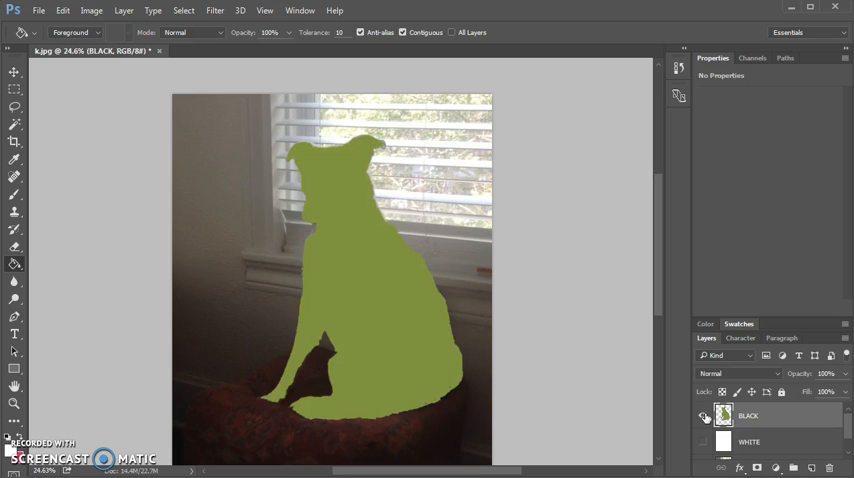
click(705, 417)
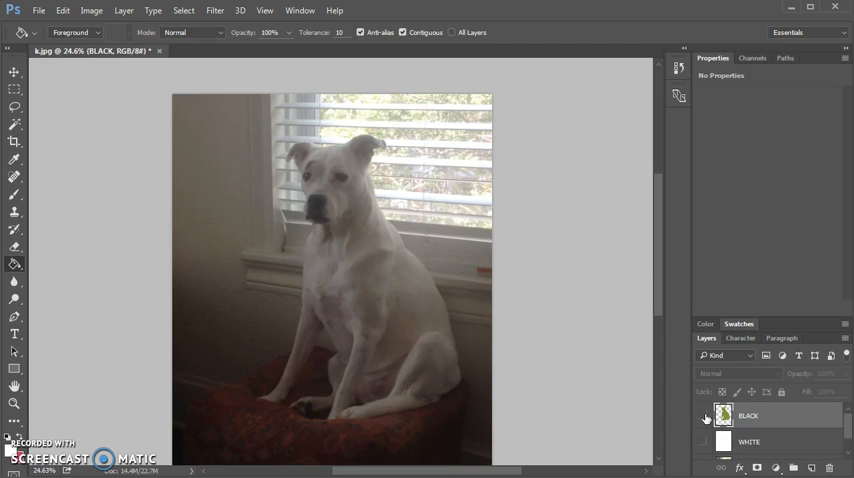